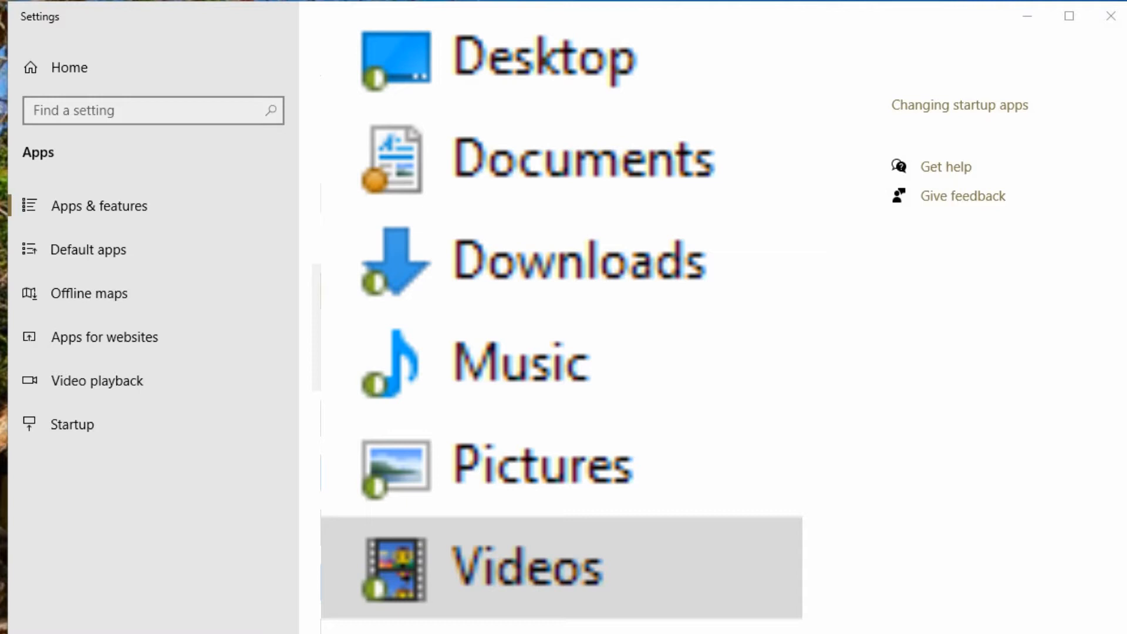
# Close the Apps settings window to reveal the desktop
pyautogui.click(99, 206)
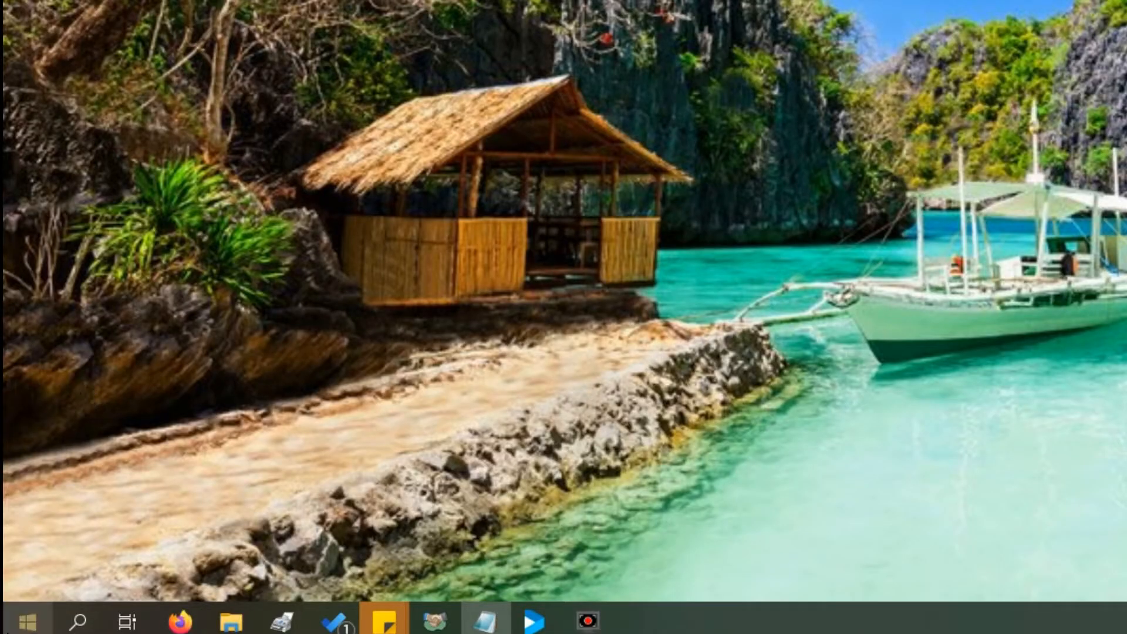
# Open Apps & features from the Start button's quick-link menu
pyautogui.rightClick(22, 619)
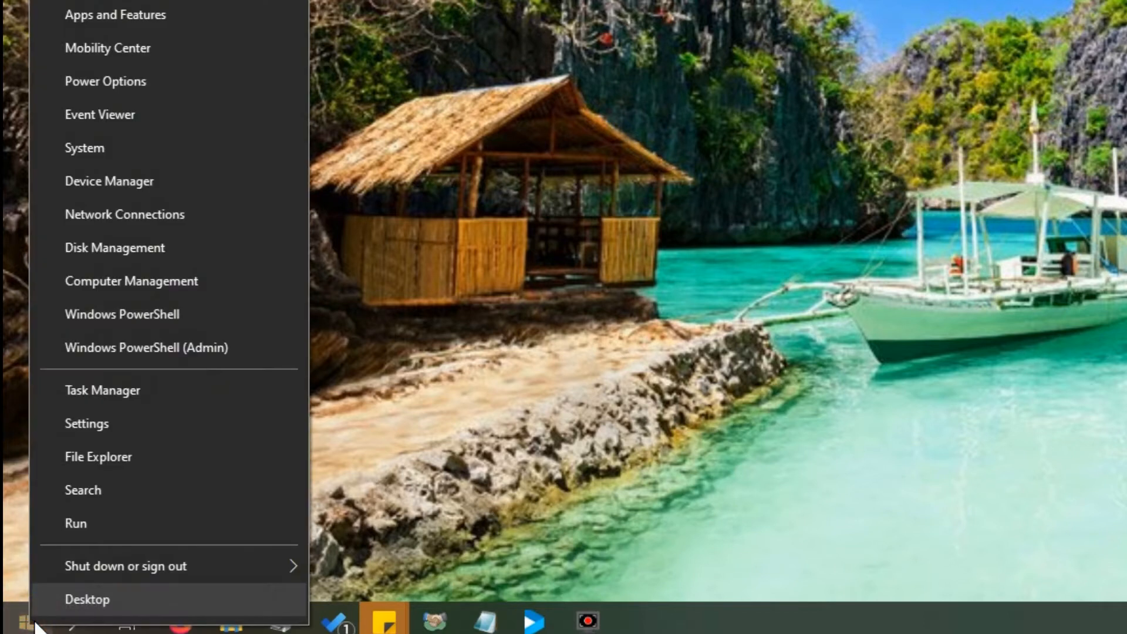
pyautogui.moveTo(205, 29)
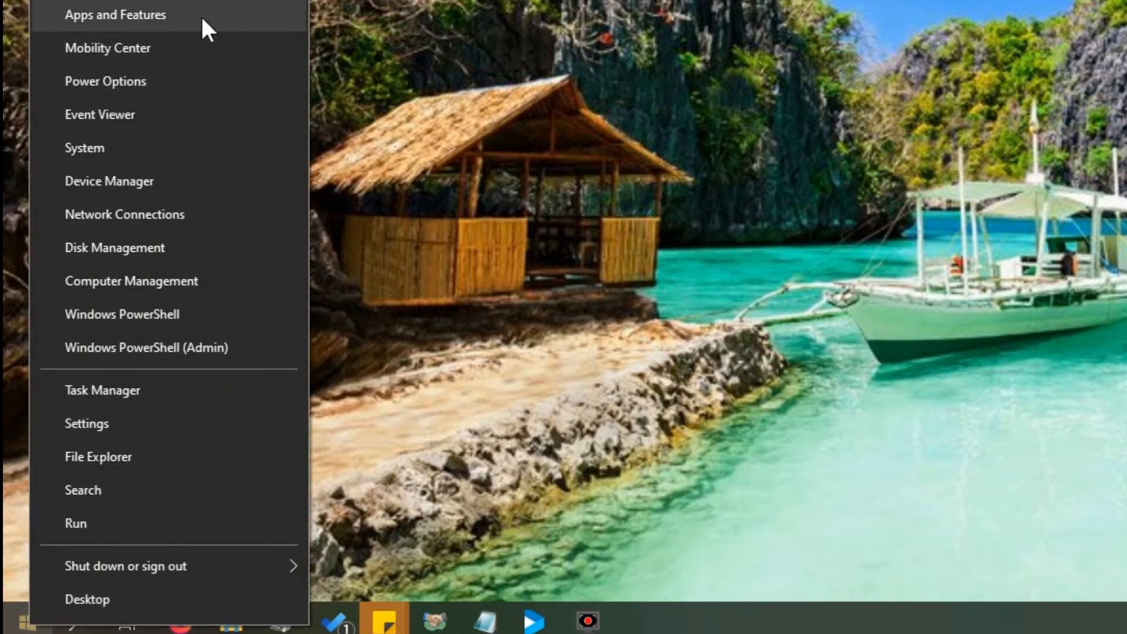
pyautogui.click(116, 14)
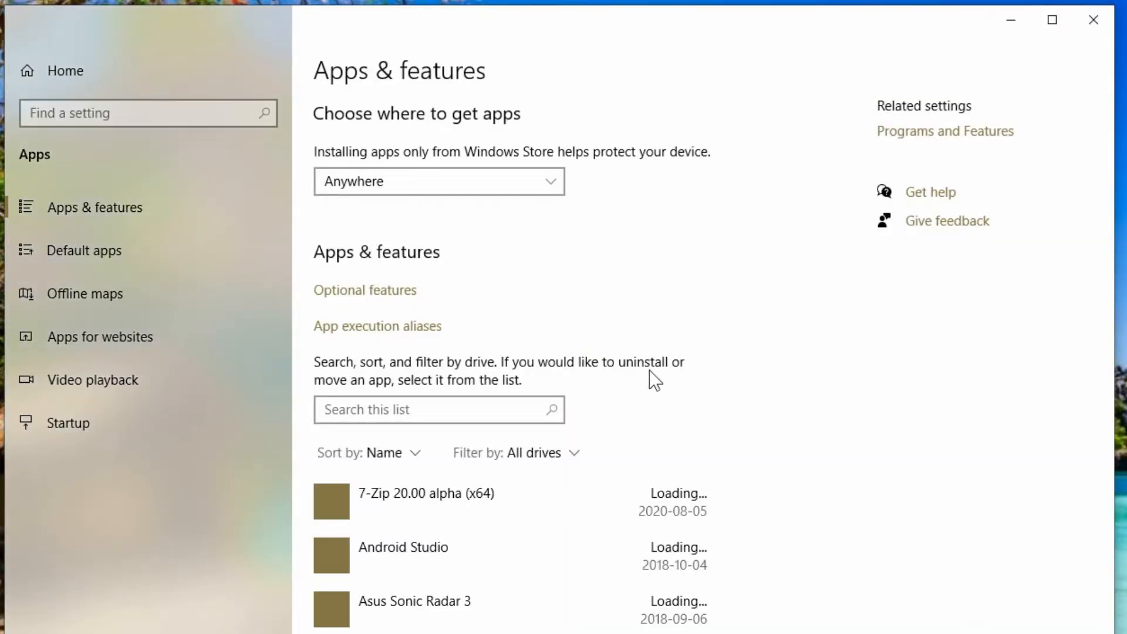
# Scroll the app list, select 7-Zip, then expand Adobe Acrobat Reader DC's details
pyautogui.scroll(-3)
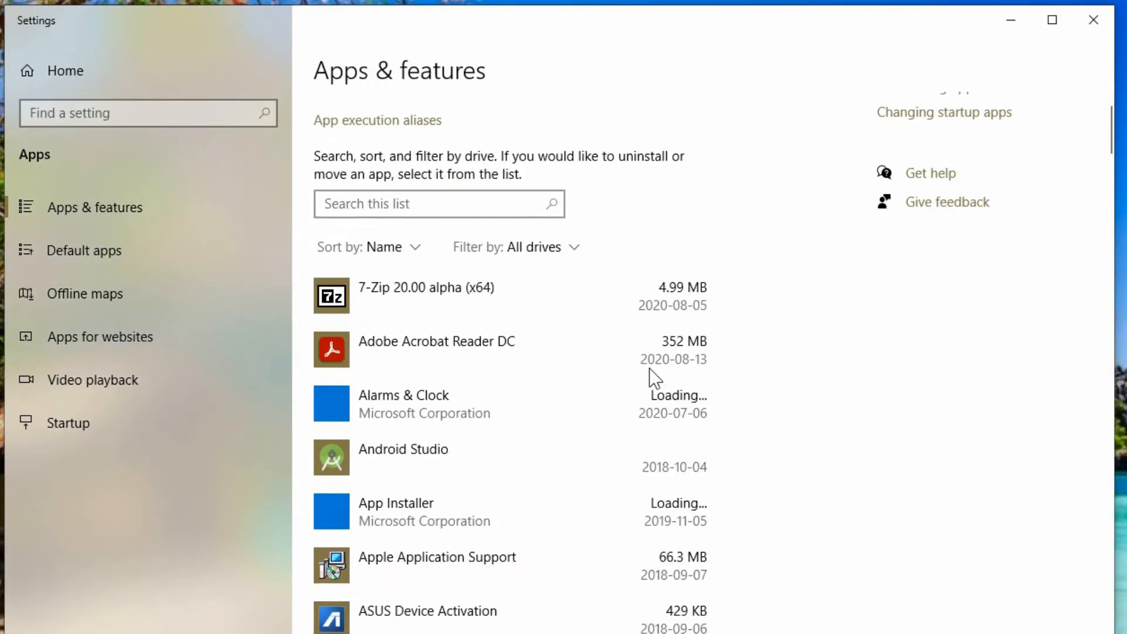
pyautogui.scroll(-3)
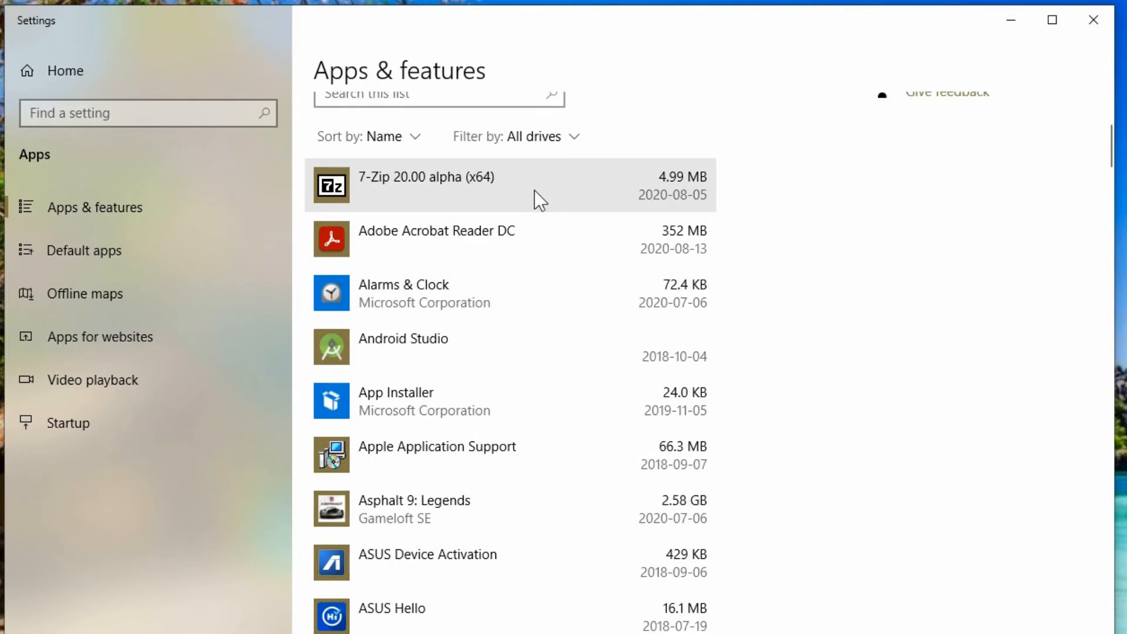
pyautogui.moveTo(696, 194)
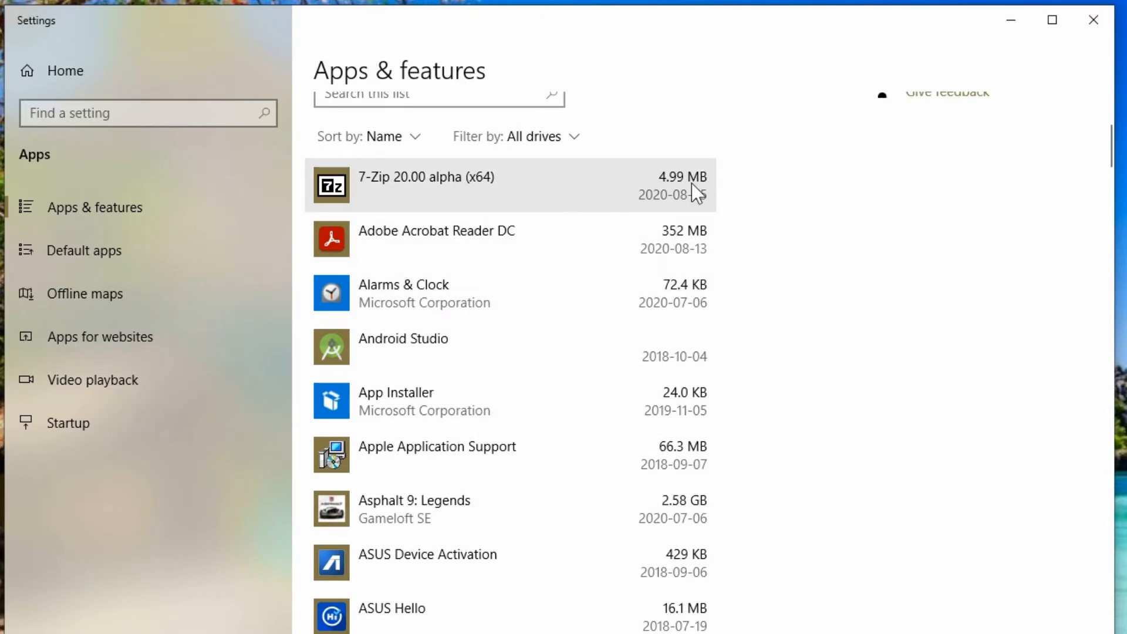
pyautogui.moveTo(656, 194)
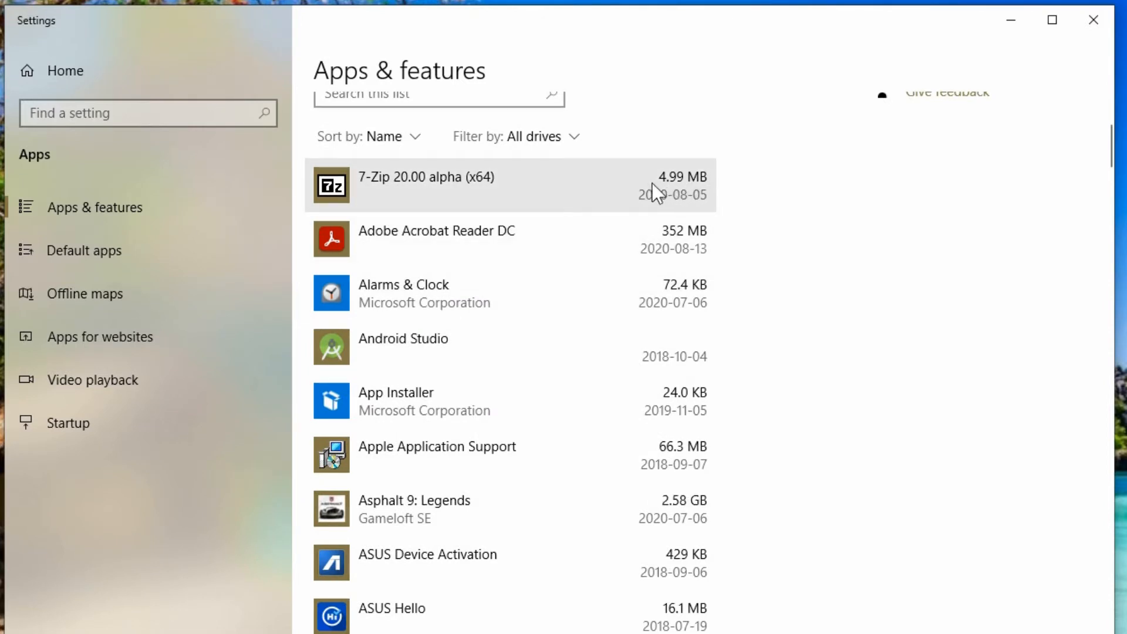
pyautogui.click(503, 184)
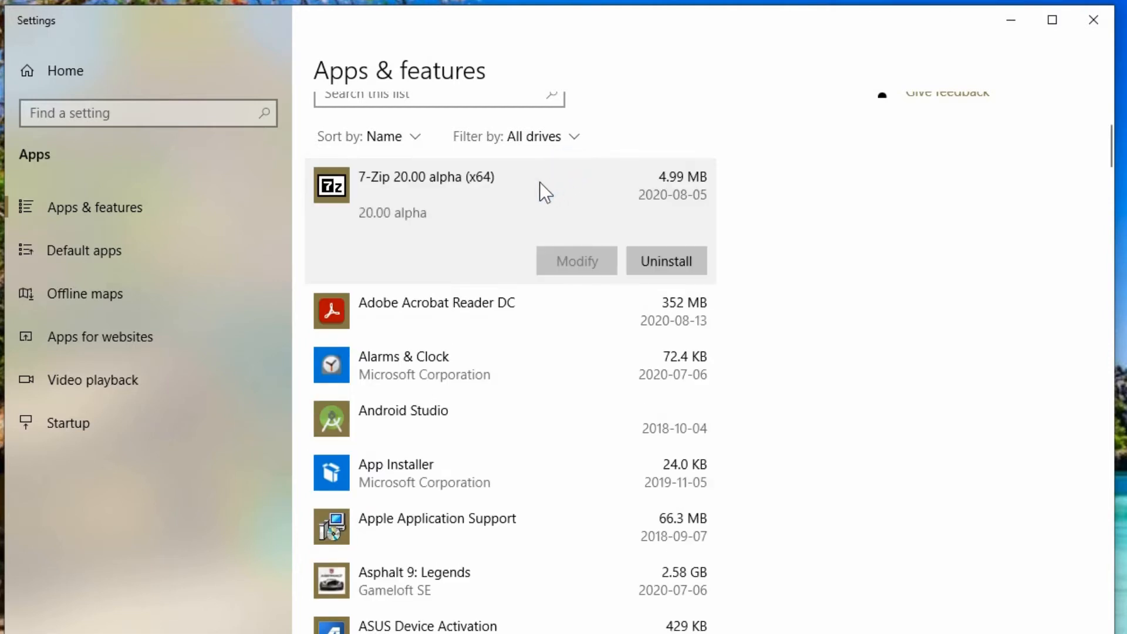
pyautogui.moveTo(521, 275)
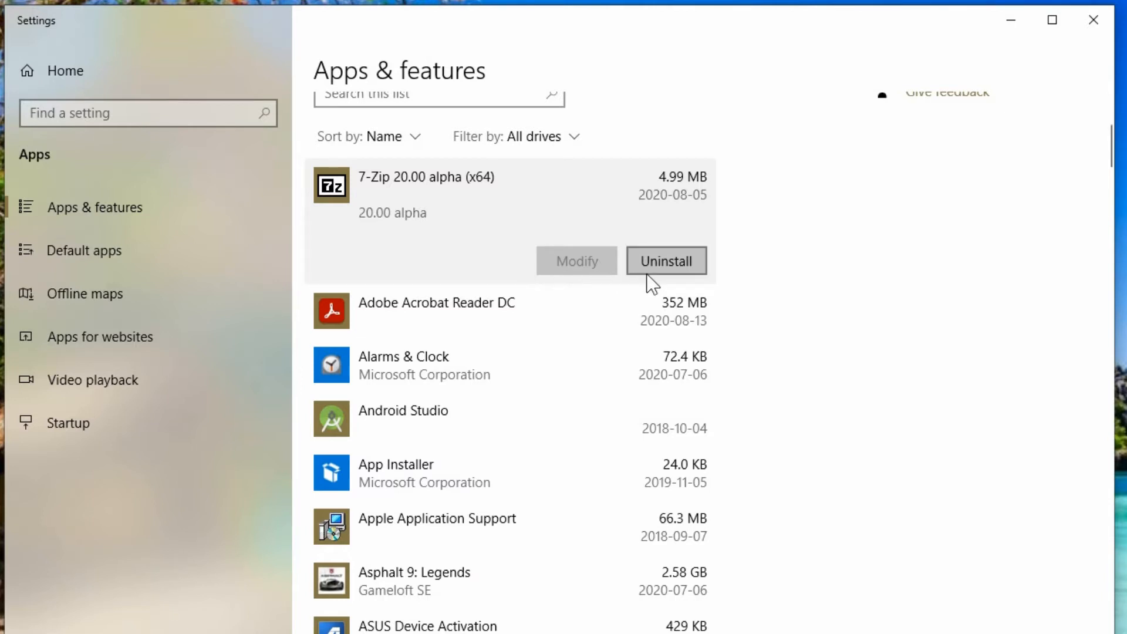
pyautogui.moveTo(579, 322)
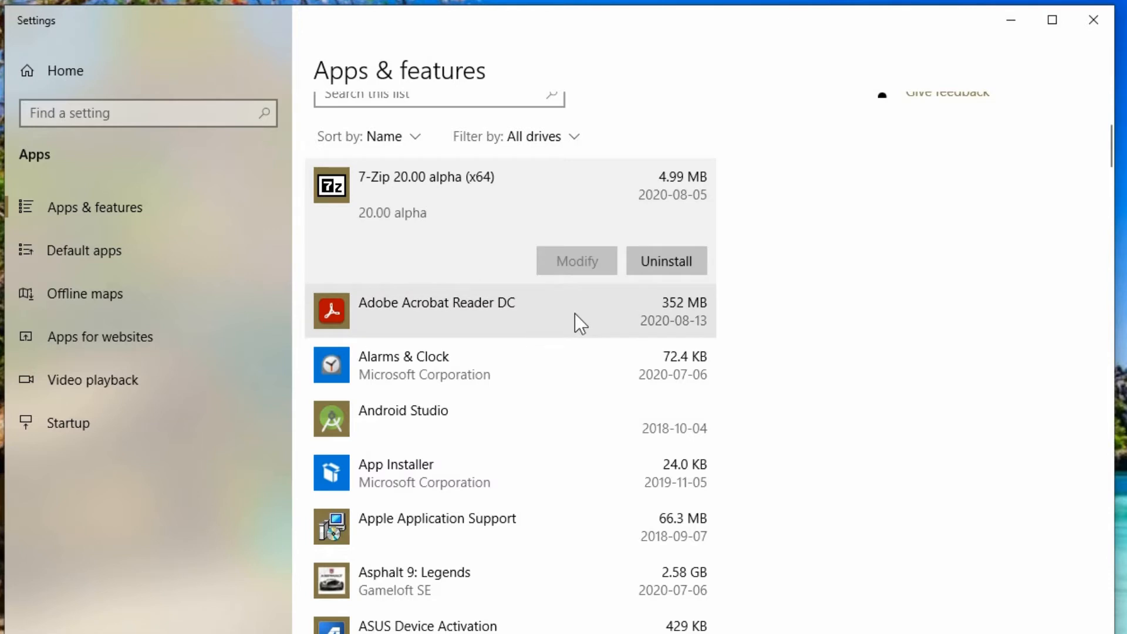
pyautogui.moveTo(577, 324)
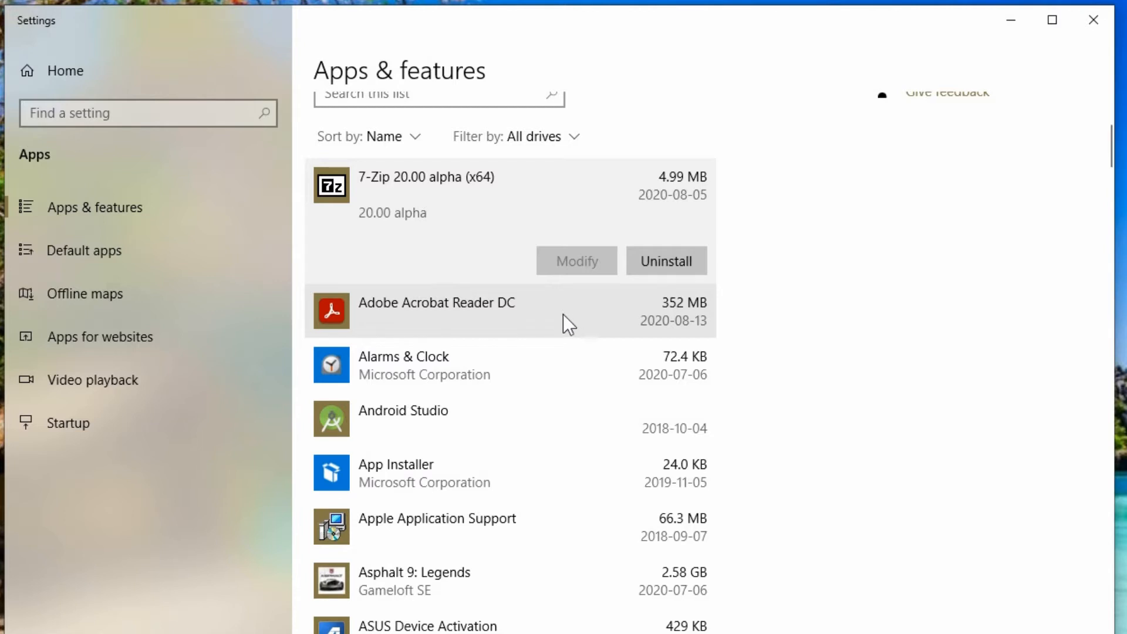
pyautogui.moveTo(502, 311)
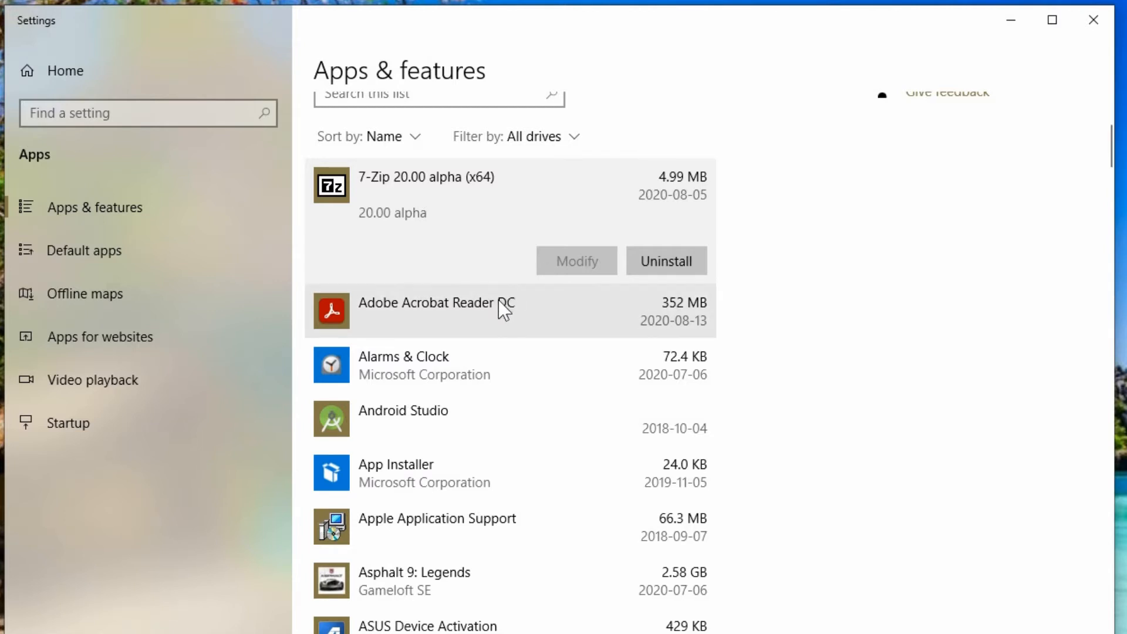
pyautogui.click(435, 301)
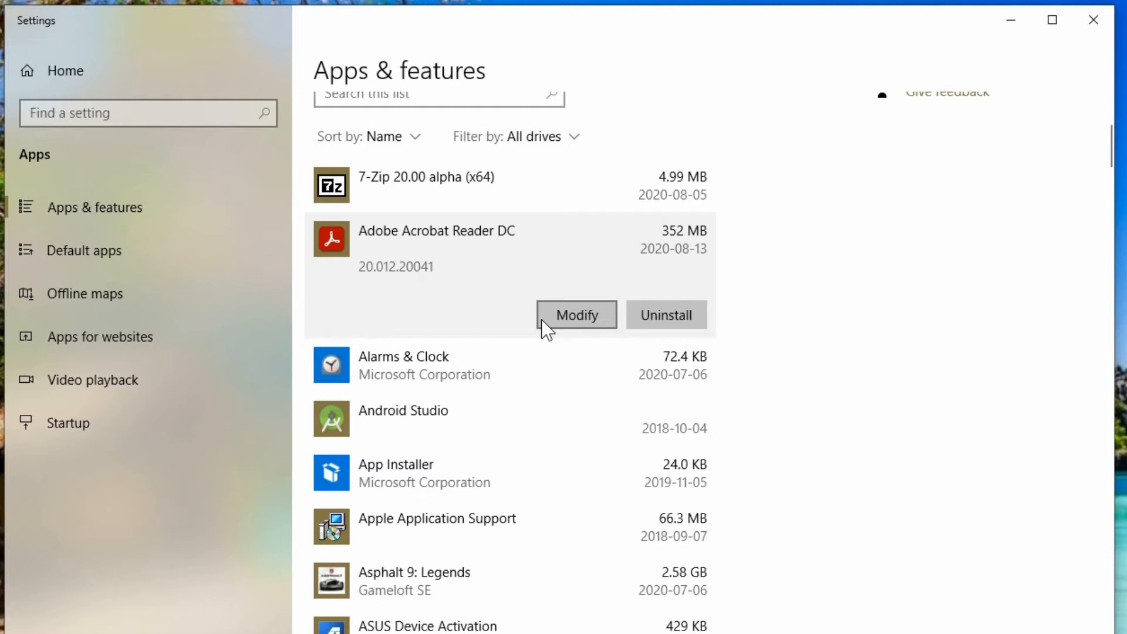
pyautogui.moveTo(507, 338)
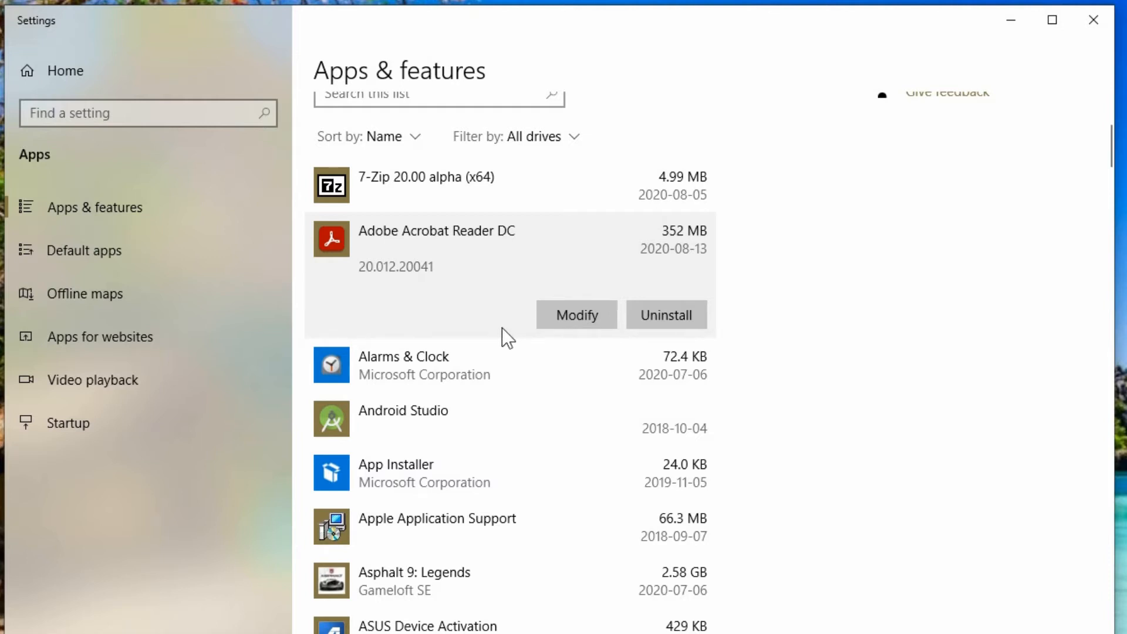
# Expand Alarms & Clock to see its greyed-out Move button
pyautogui.click(402, 356)
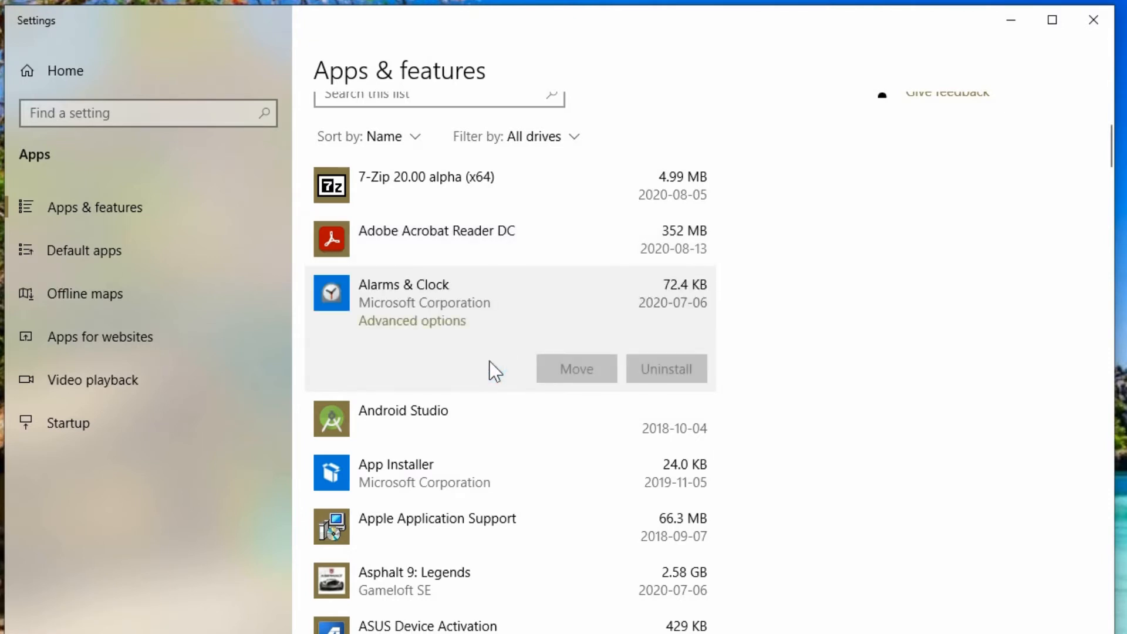
pyautogui.moveTo(590, 394)
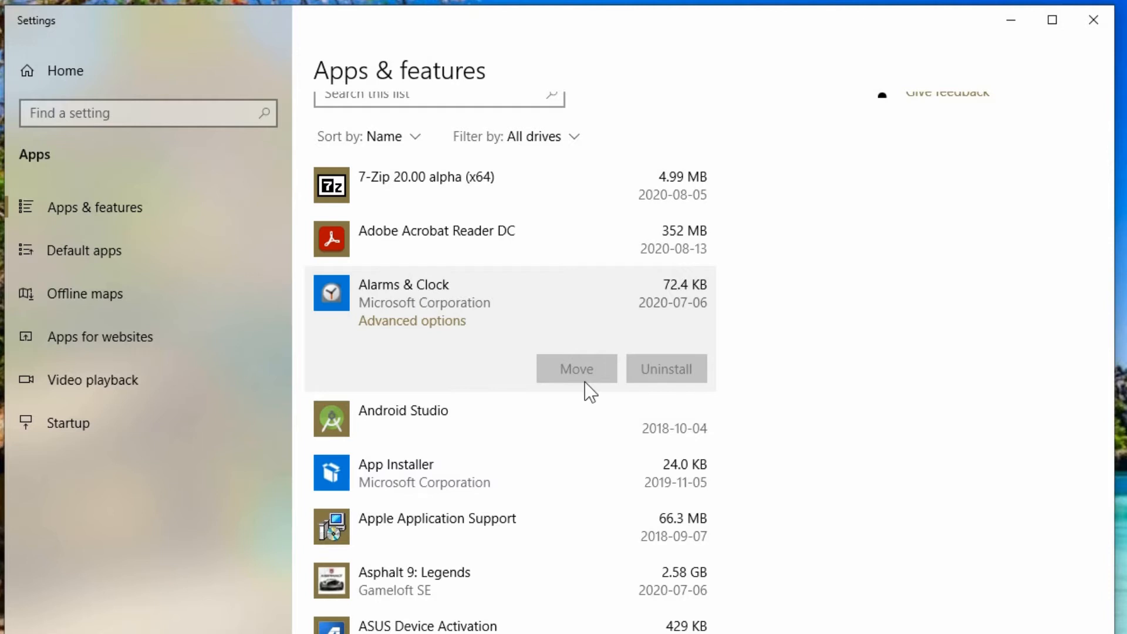
pyautogui.moveTo(554, 387)
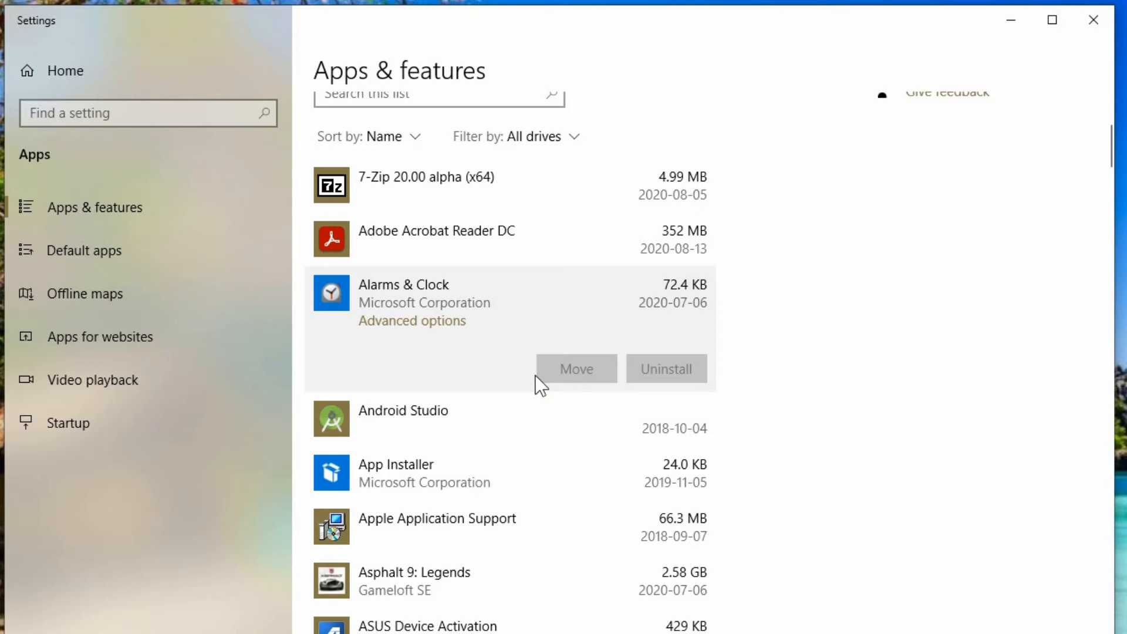
pyautogui.moveTo(520, 391)
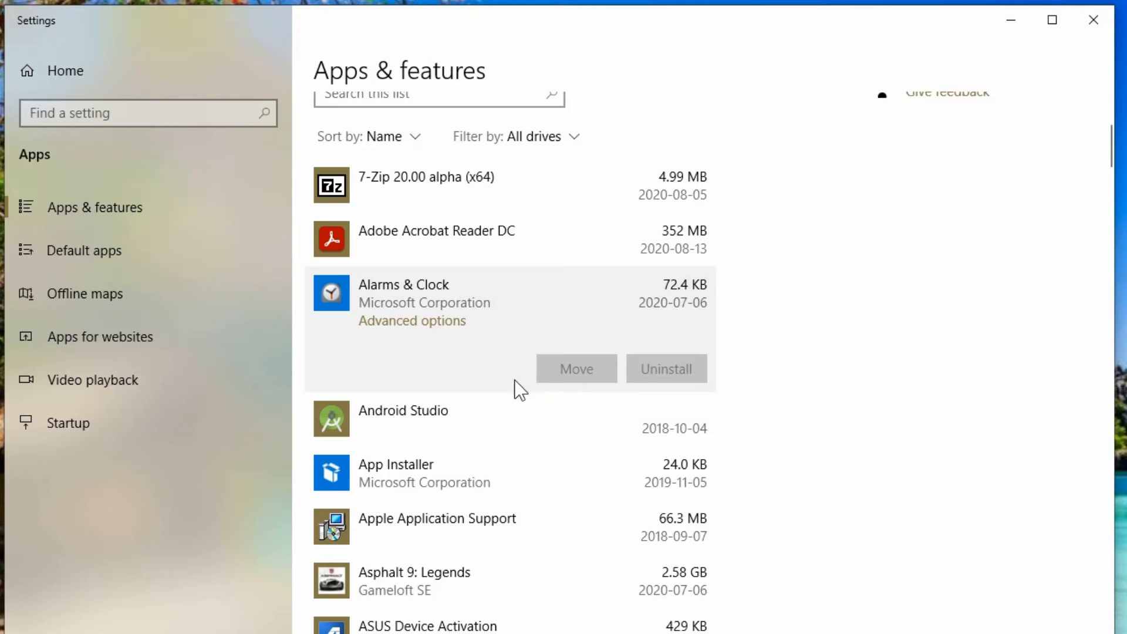
pyautogui.moveTo(634, 328)
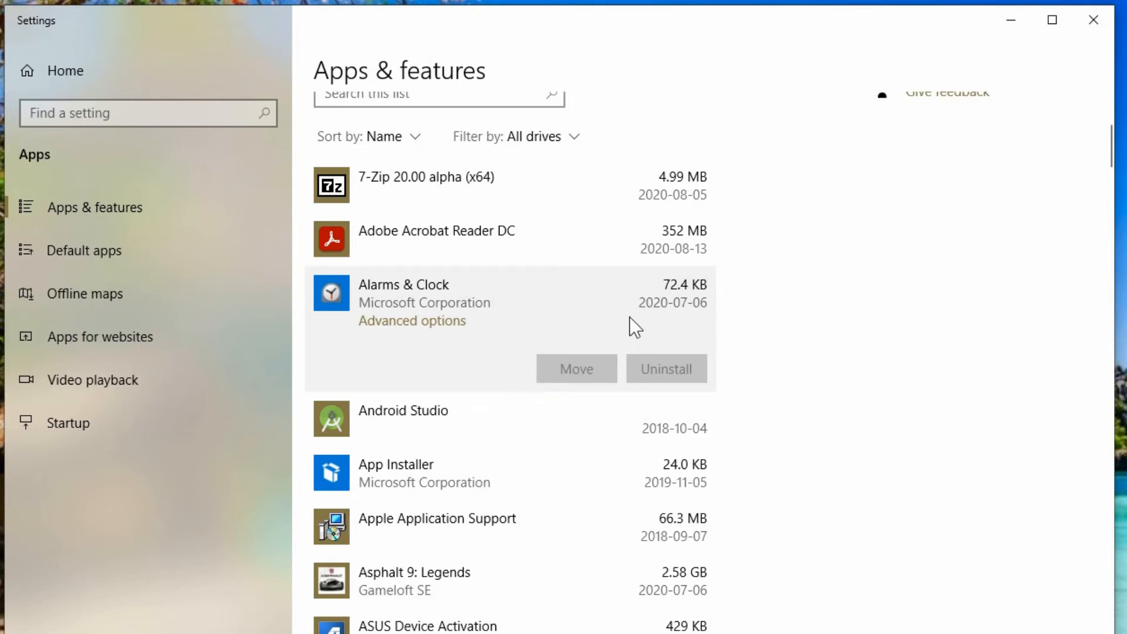
pyautogui.moveTo(669, 303)
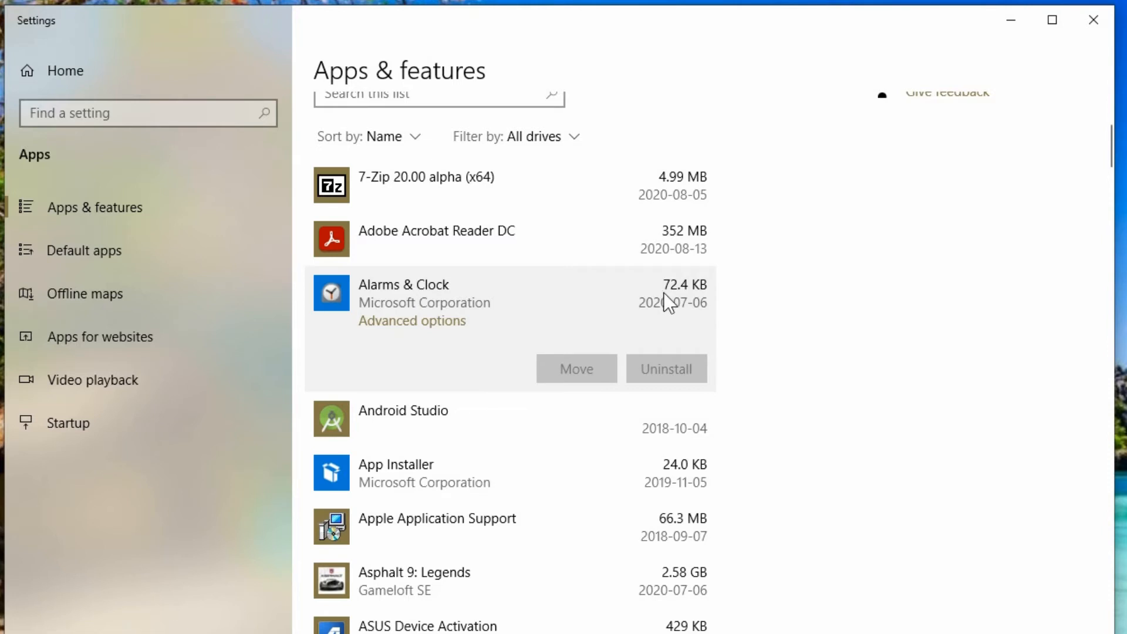
pyautogui.moveTo(560, 310)
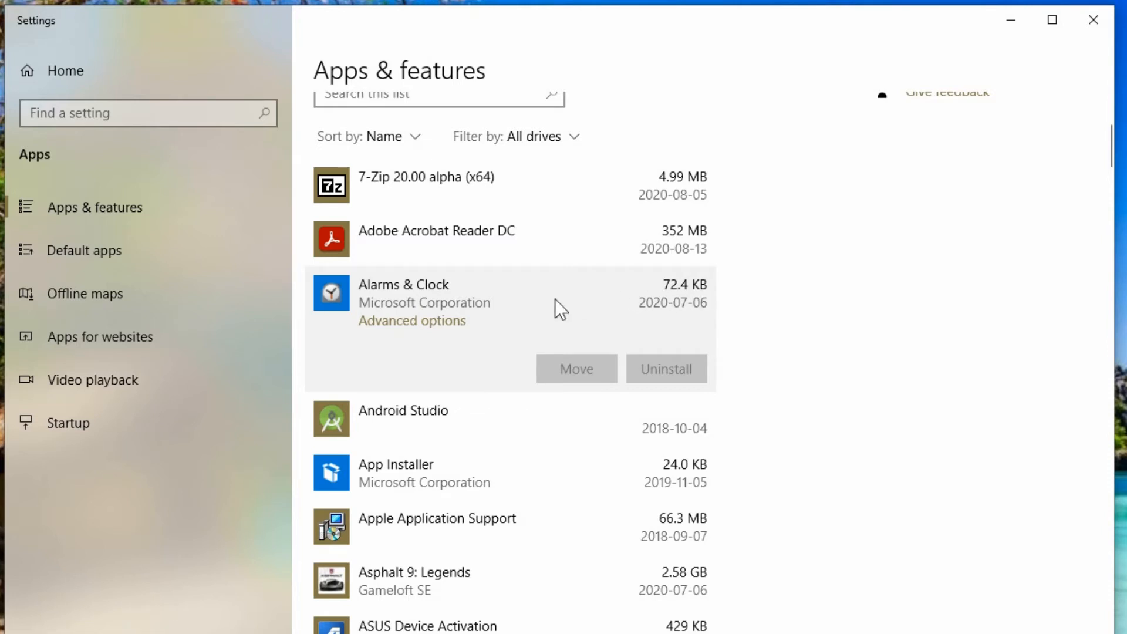
pyautogui.moveTo(502, 317)
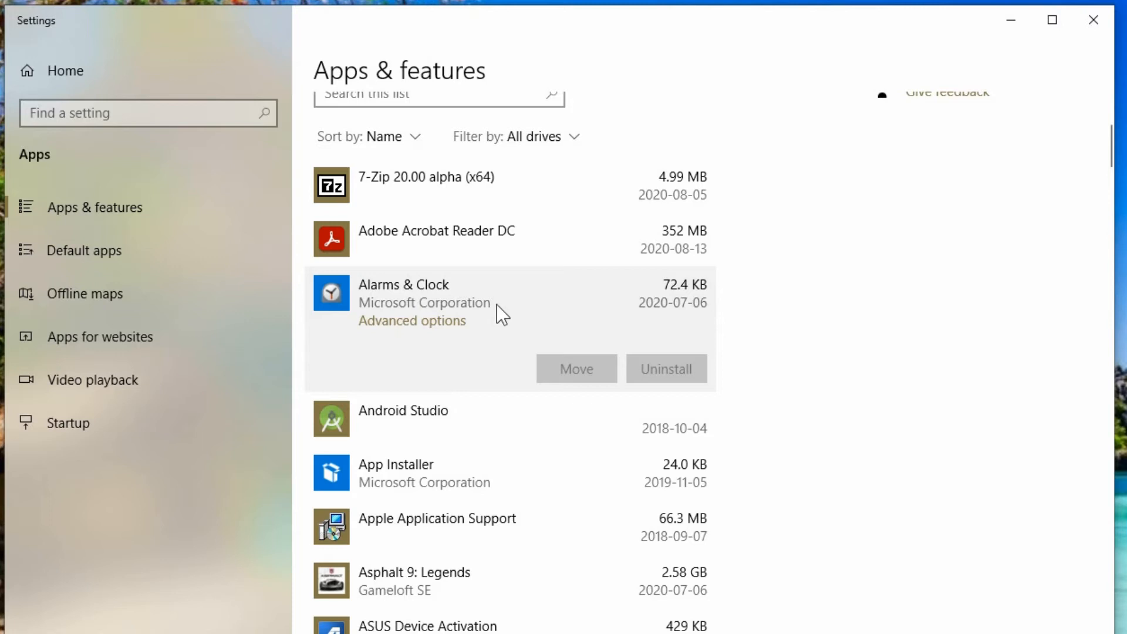
pyautogui.moveTo(565, 596)
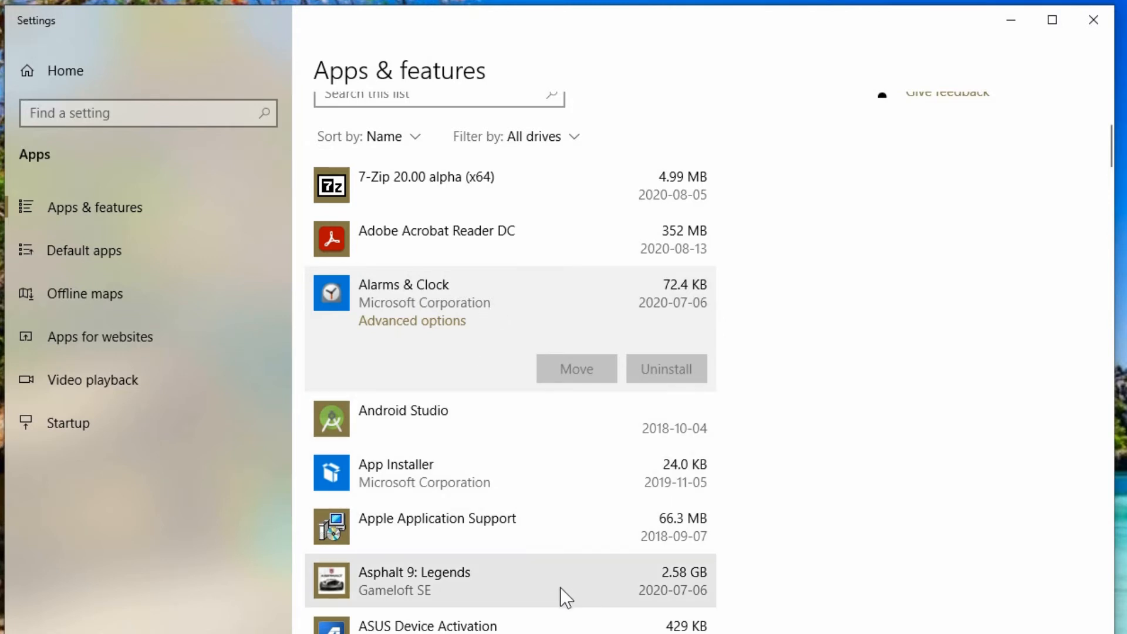
pyautogui.moveTo(576, 581)
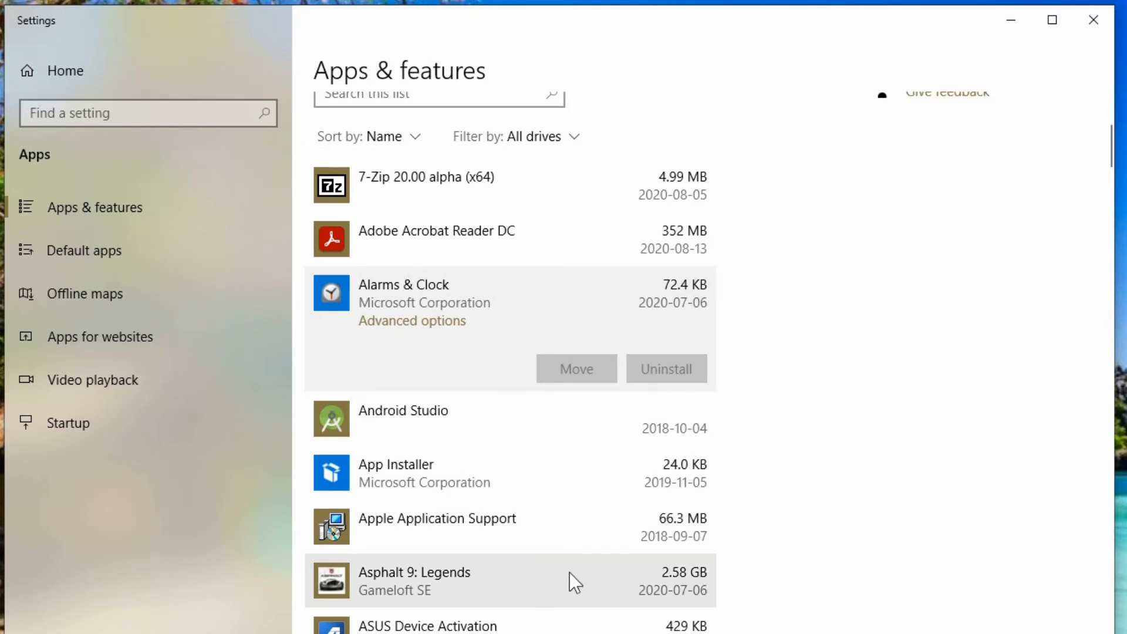
pyautogui.moveTo(607, 586)
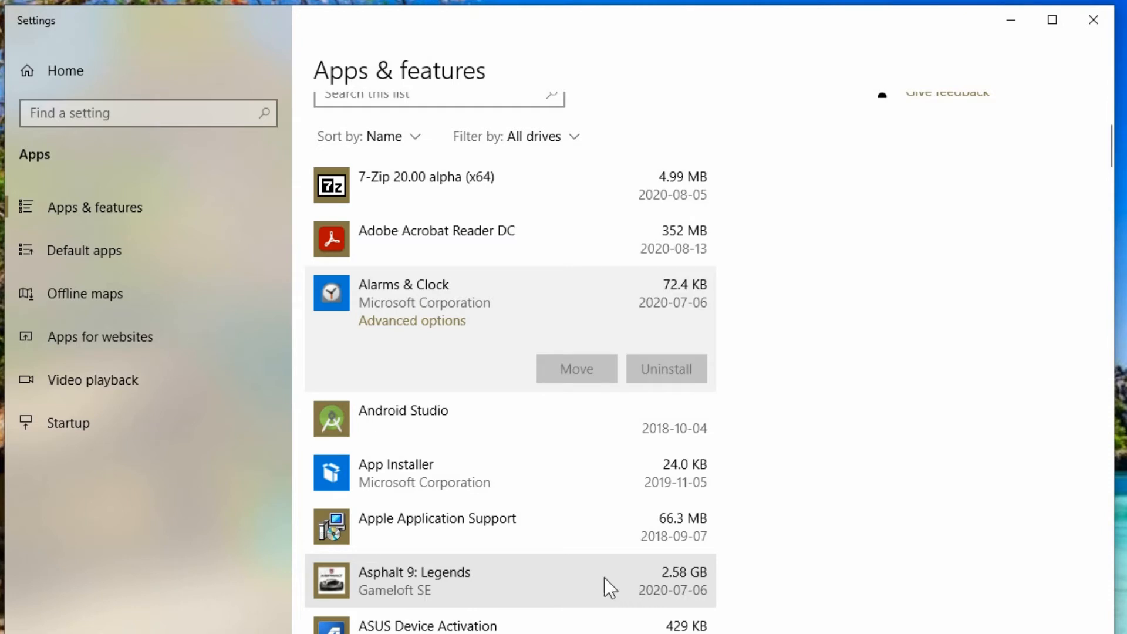
# Move Asphalt 9: Legends to the DATA (D:) drive
pyautogui.click(503, 581)
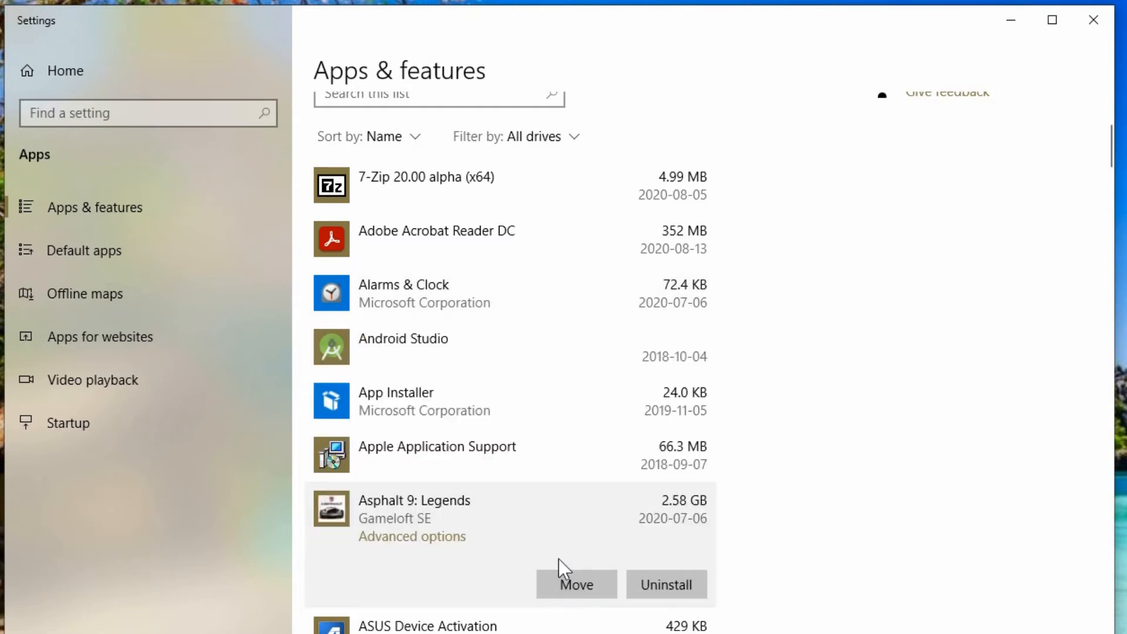
pyautogui.moveTo(528, 601)
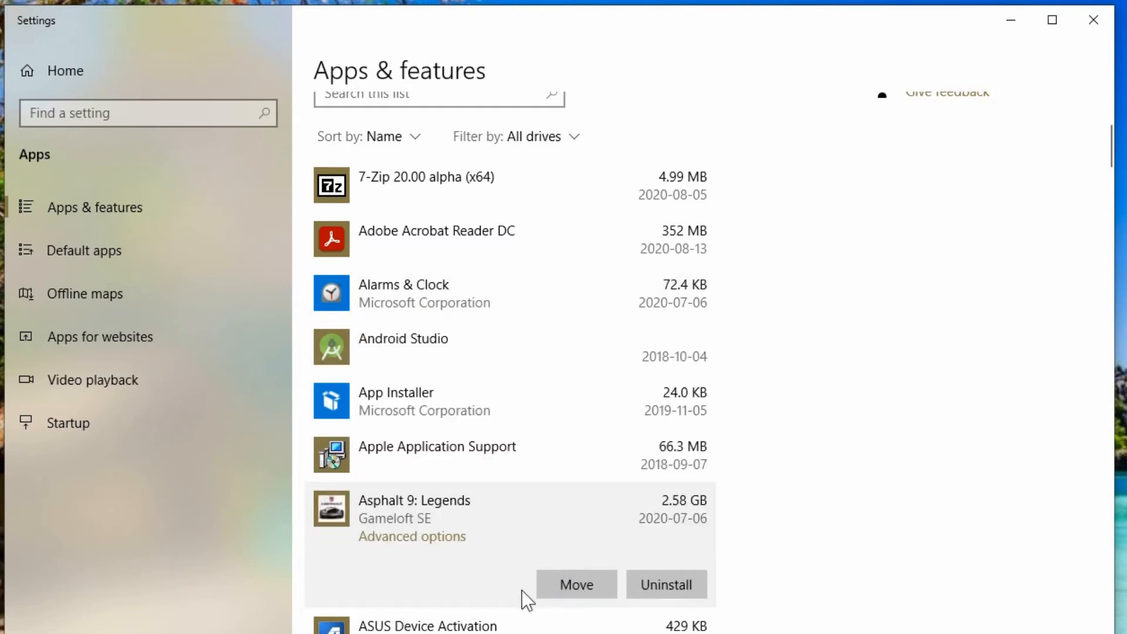
pyautogui.click(576, 585)
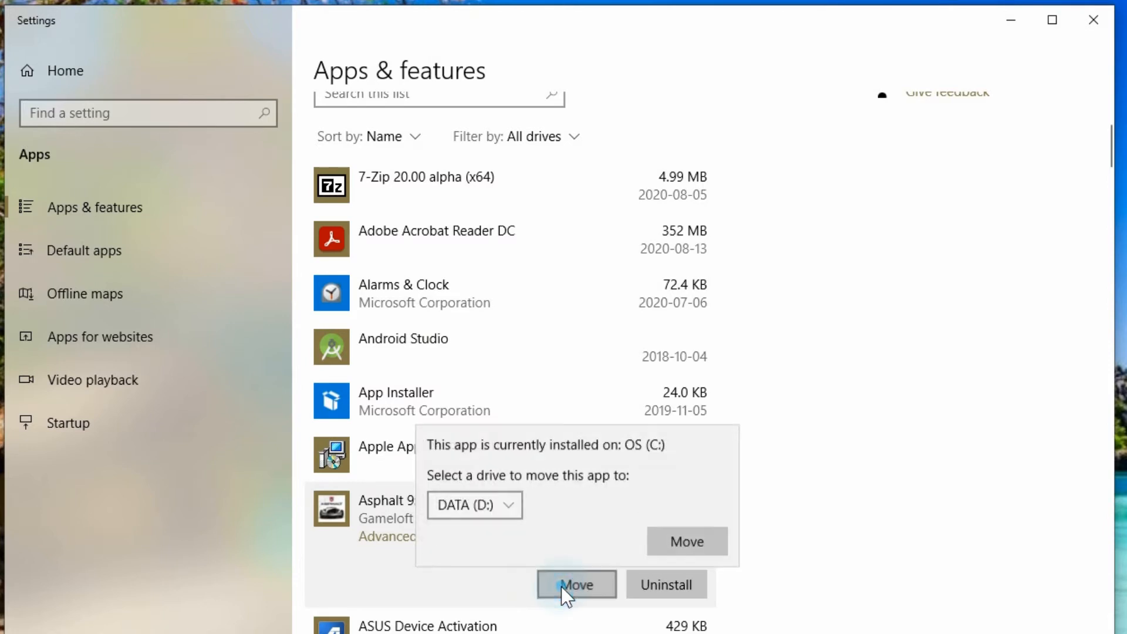
pyautogui.moveTo(457, 462)
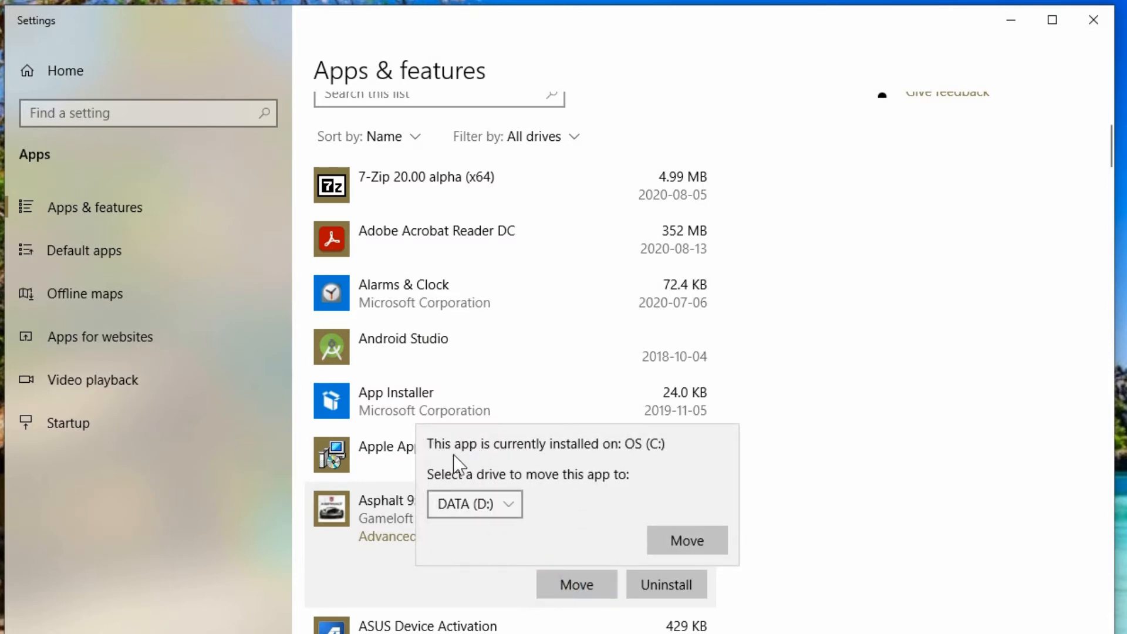
pyautogui.moveTo(666, 458)
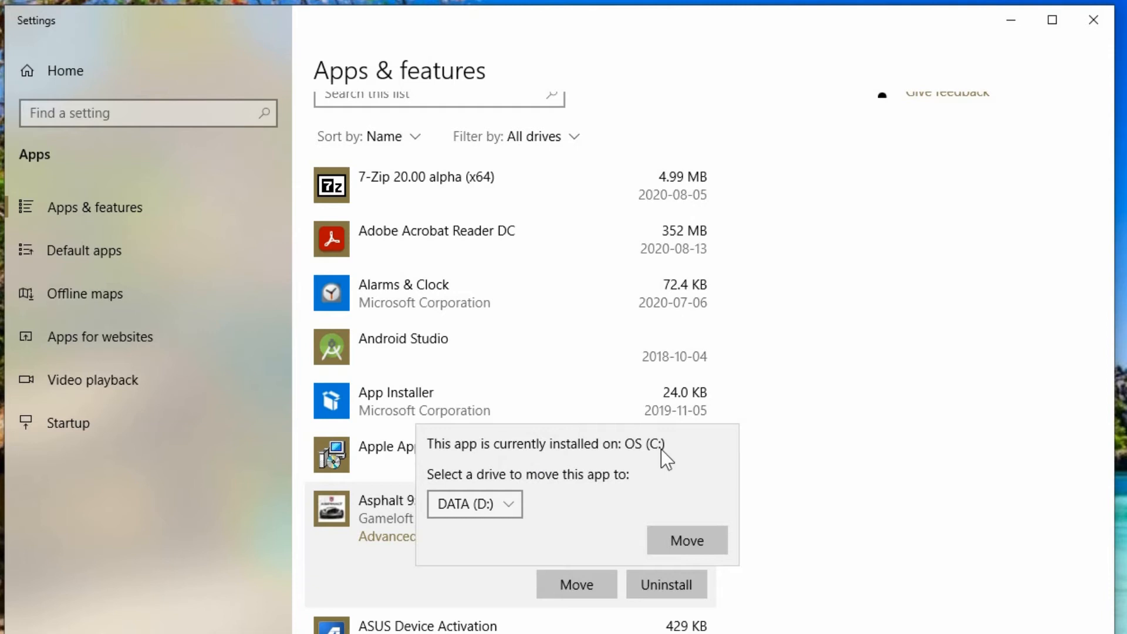
pyautogui.moveTo(467, 480)
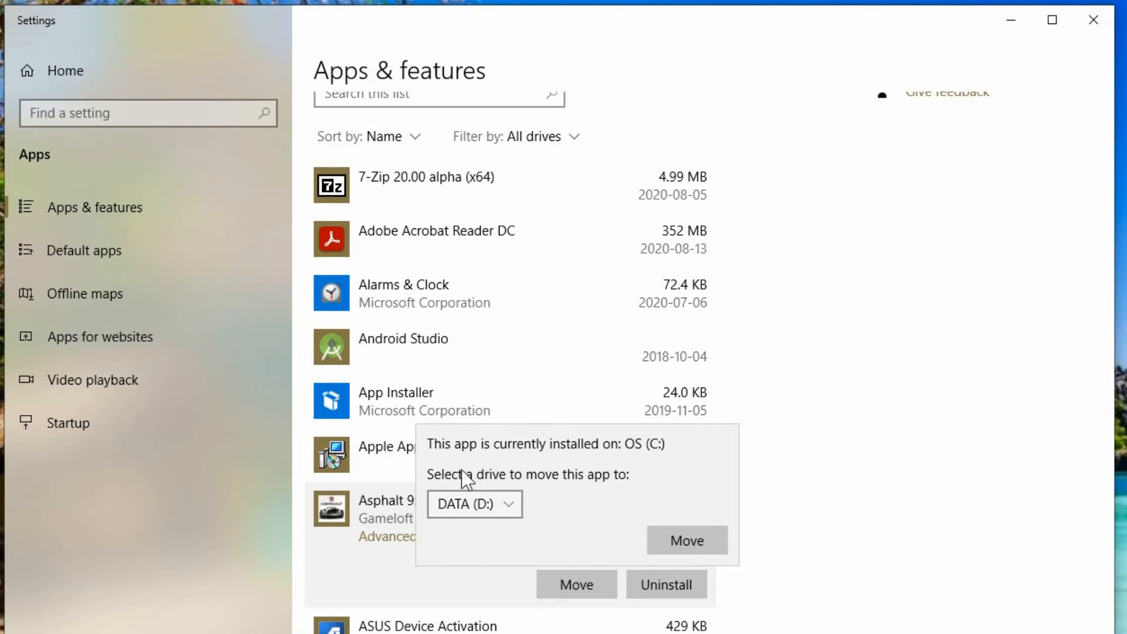
pyautogui.moveTo(598, 491)
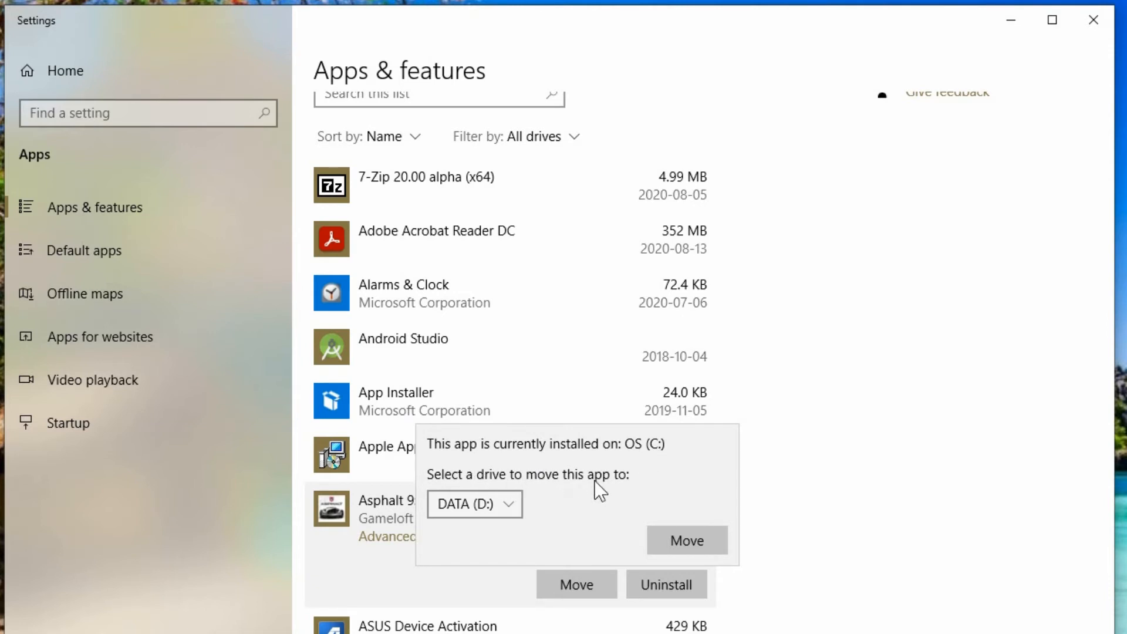
pyautogui.click(473, 504)
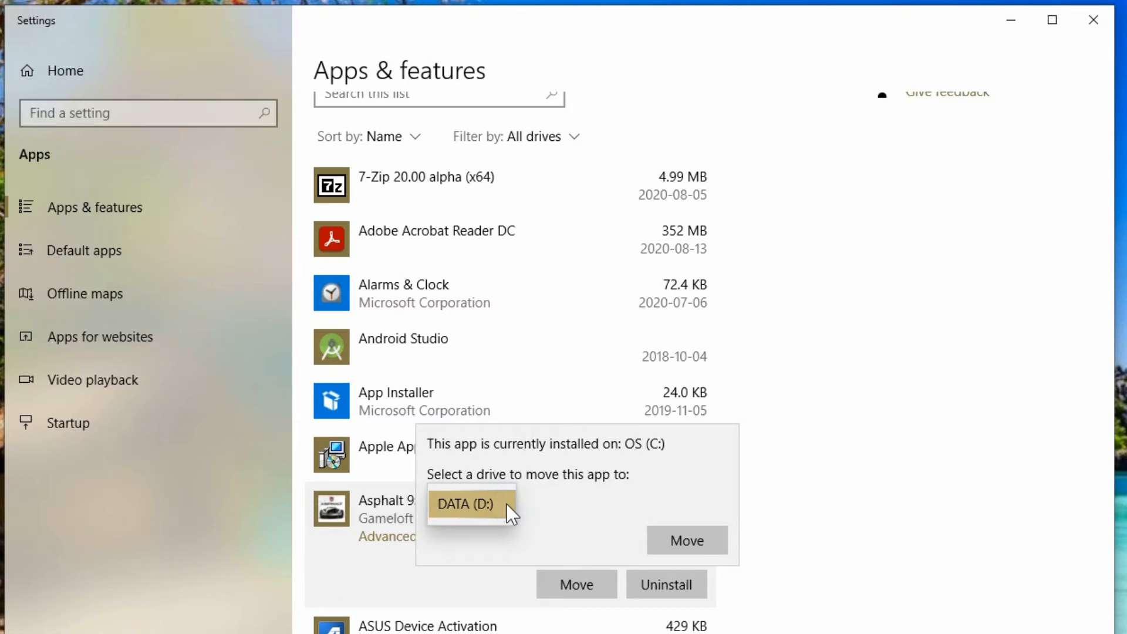
pyautogui.click(466, 504)
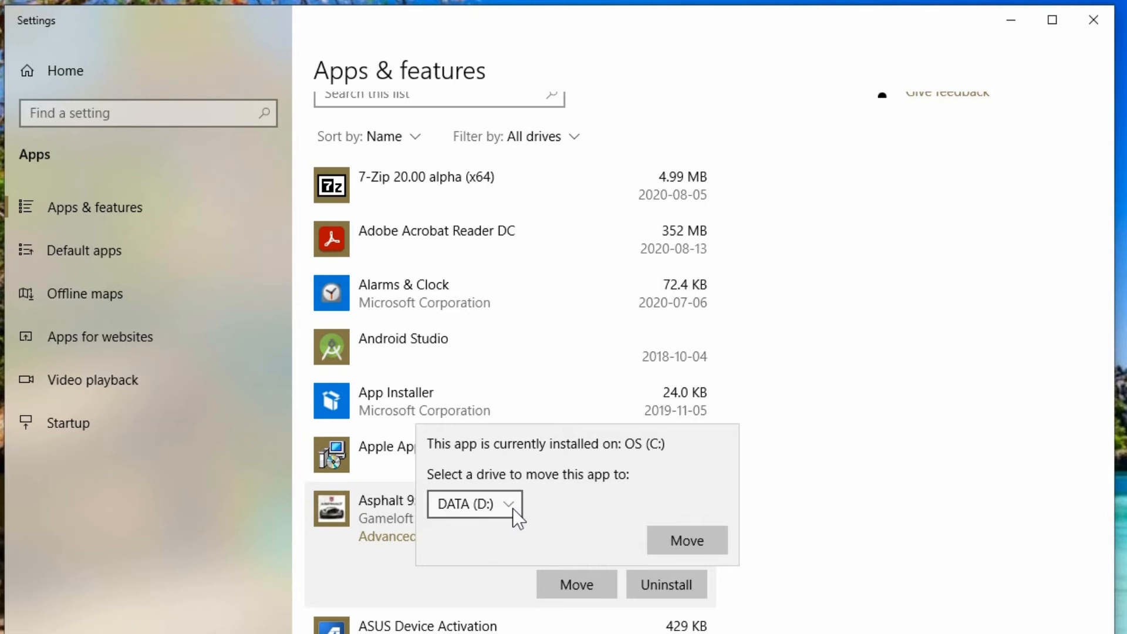
pyautogui.moveTo(628, 513)
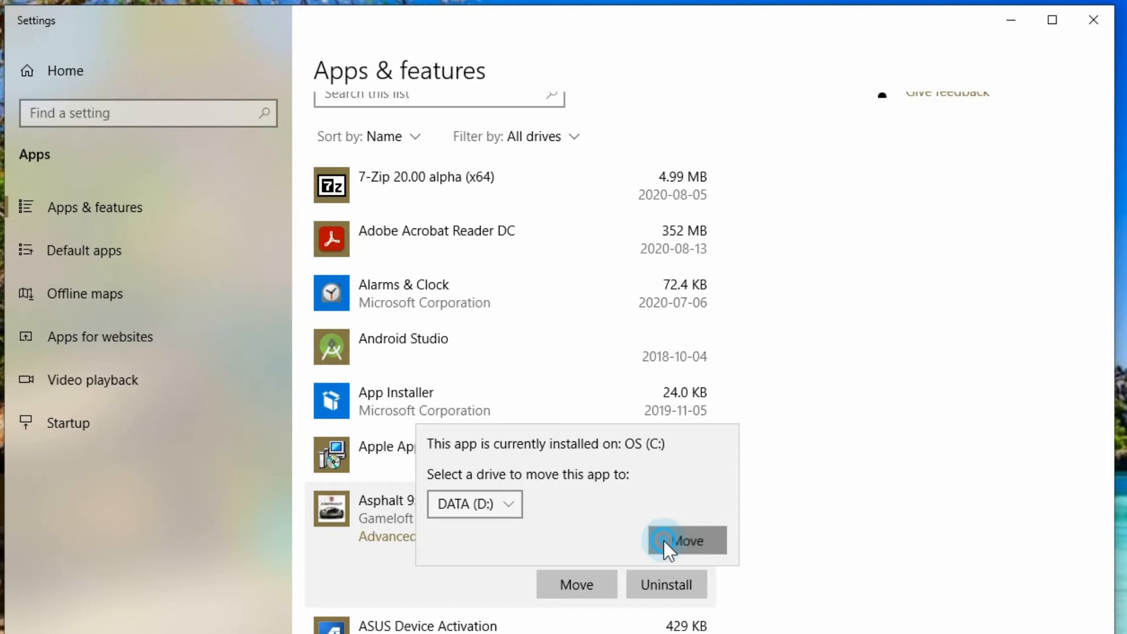
pyautogui.click(688, 541)
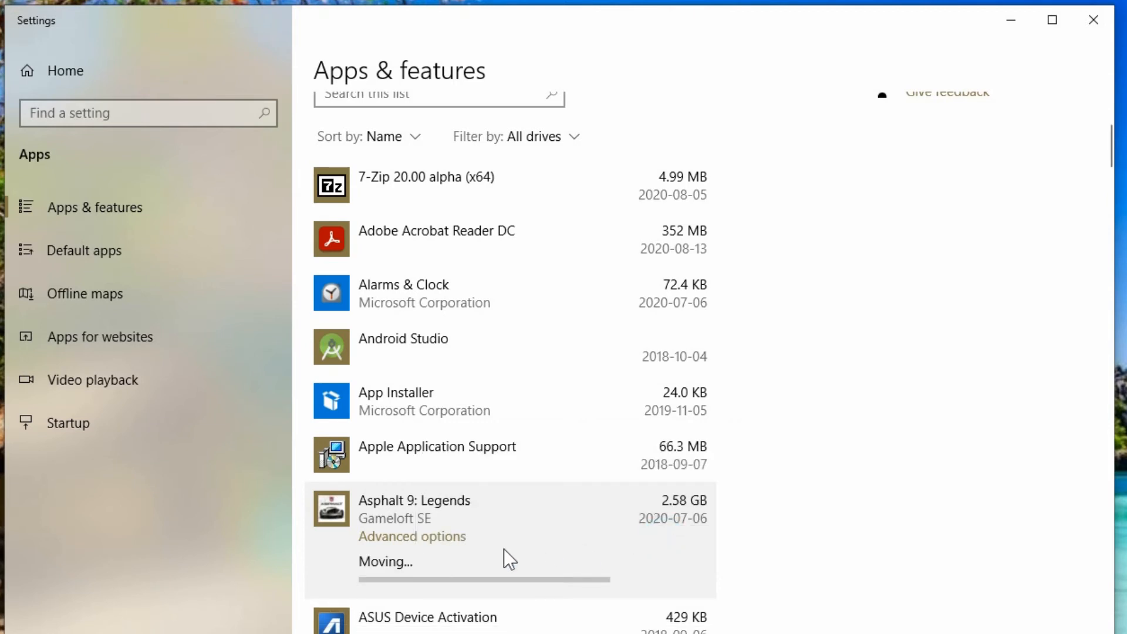
pyautogui.moveTo(381, 600)
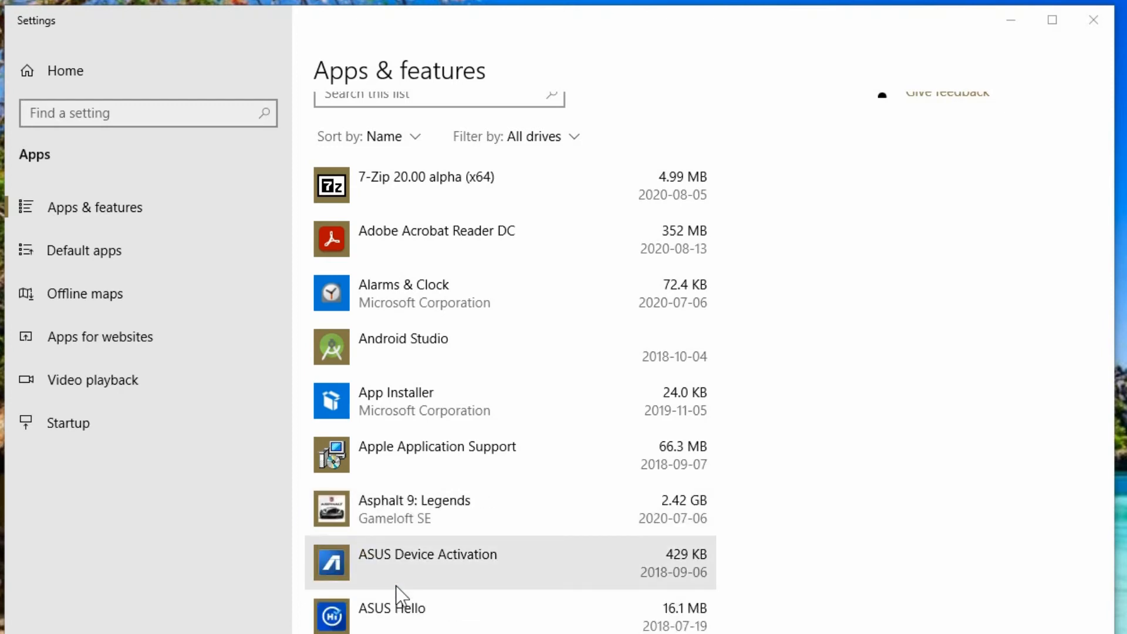
pyautogui.moveTo(471, 570)
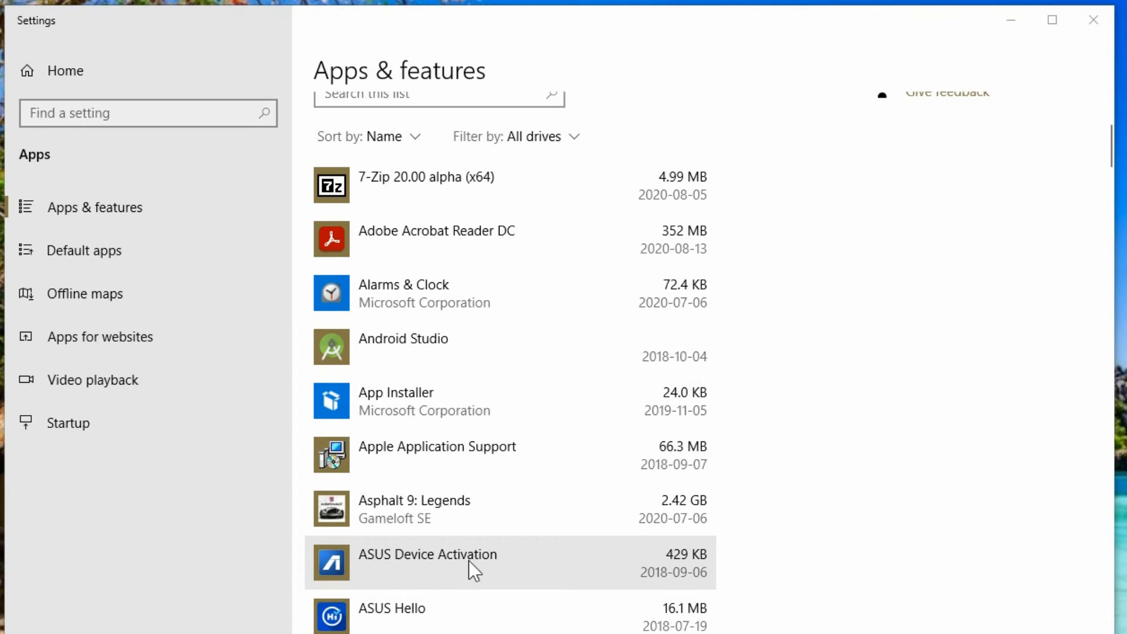
pyautogui.moveTo(442, 549)
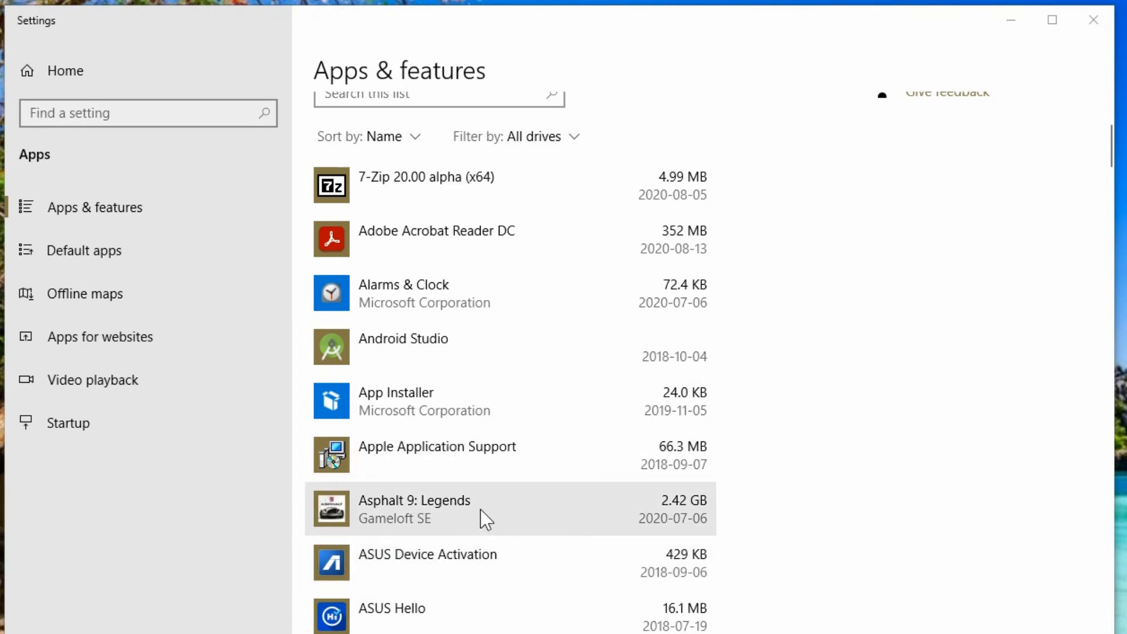
# Expand Asphalt 9: Legends and open Move to check it's on DATA (D:)
pyautogui.click(487, 508)
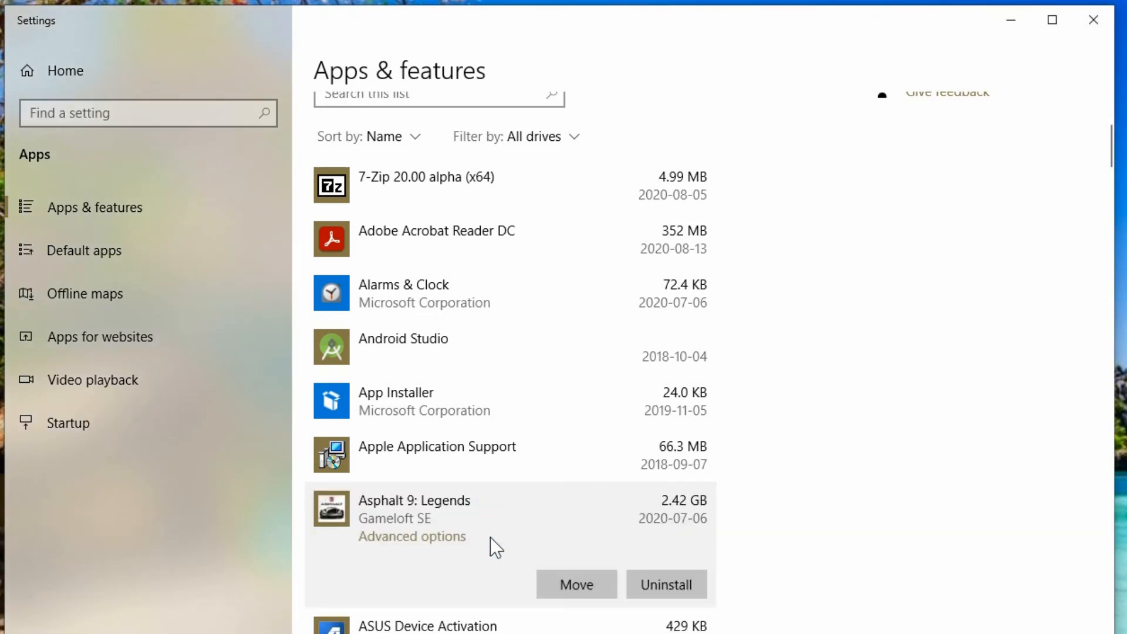
pyautogui.click(575, 584)
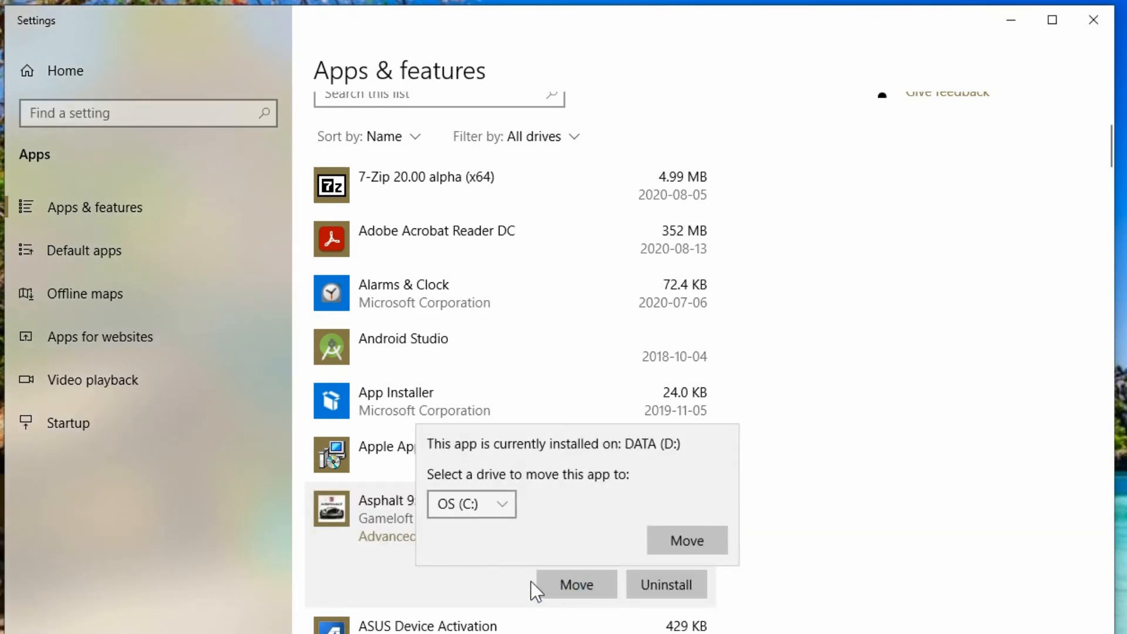
pyautogui.moveTo(570, 471)
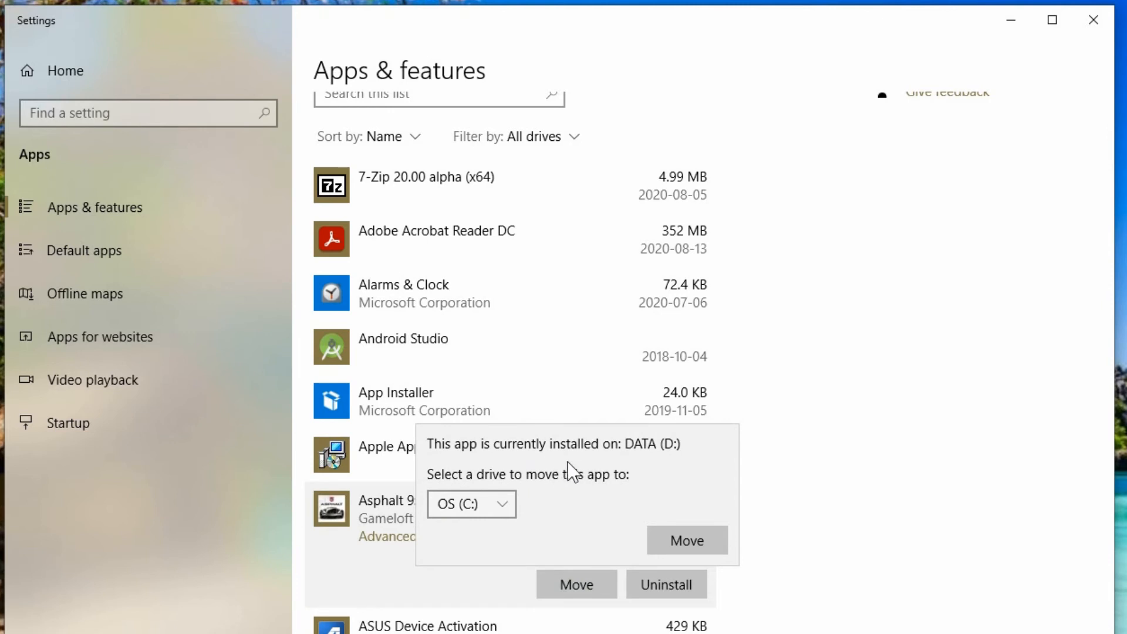
pyautogui.moveTo(670, 460)
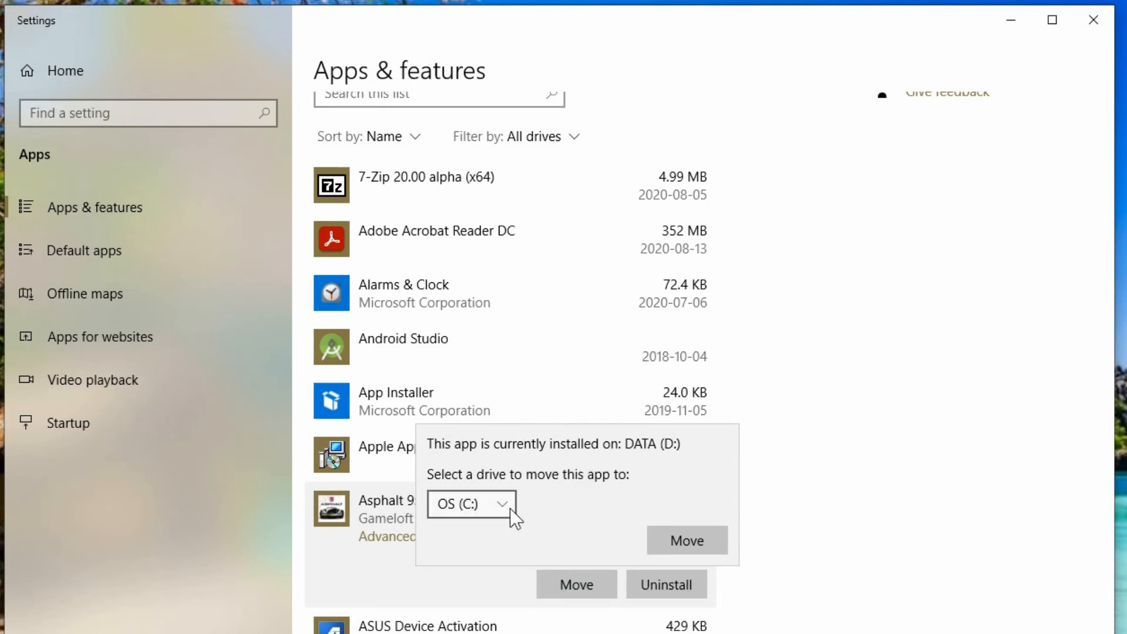
pyautogui.moveTo(554, 465)
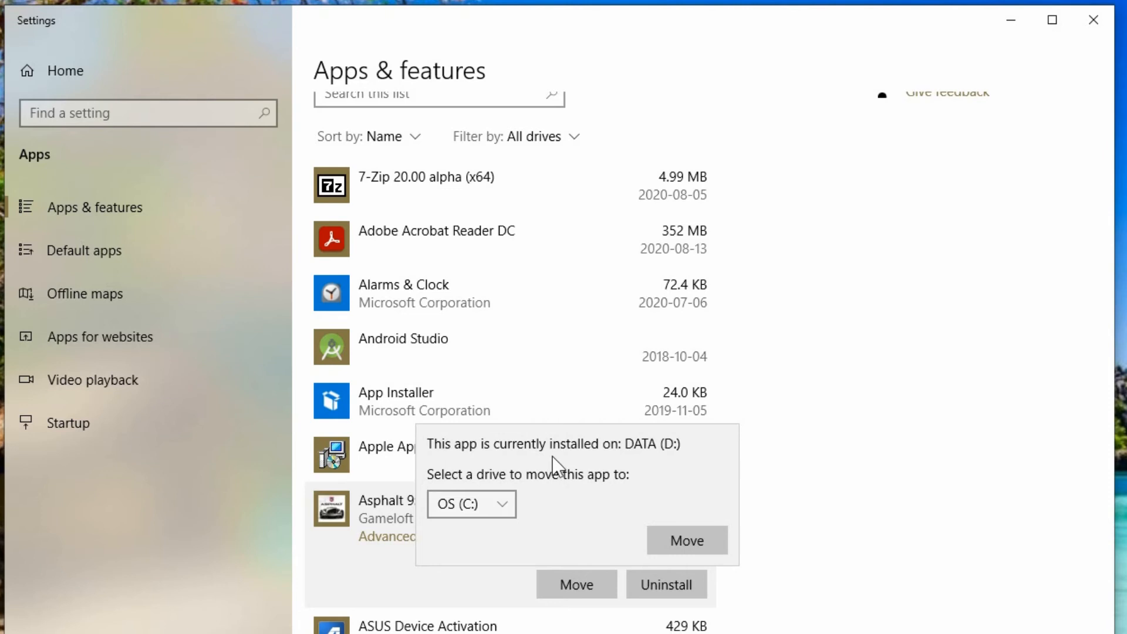
pyautogui.moveTo(597, 453)
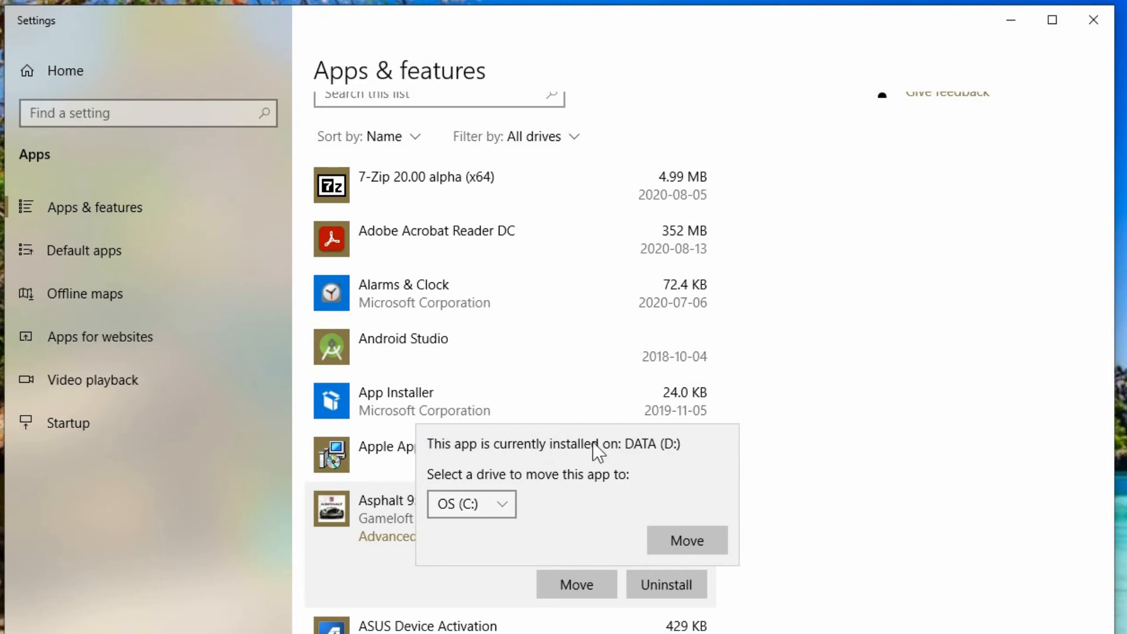
pyautogui.moveTo(785, 453)
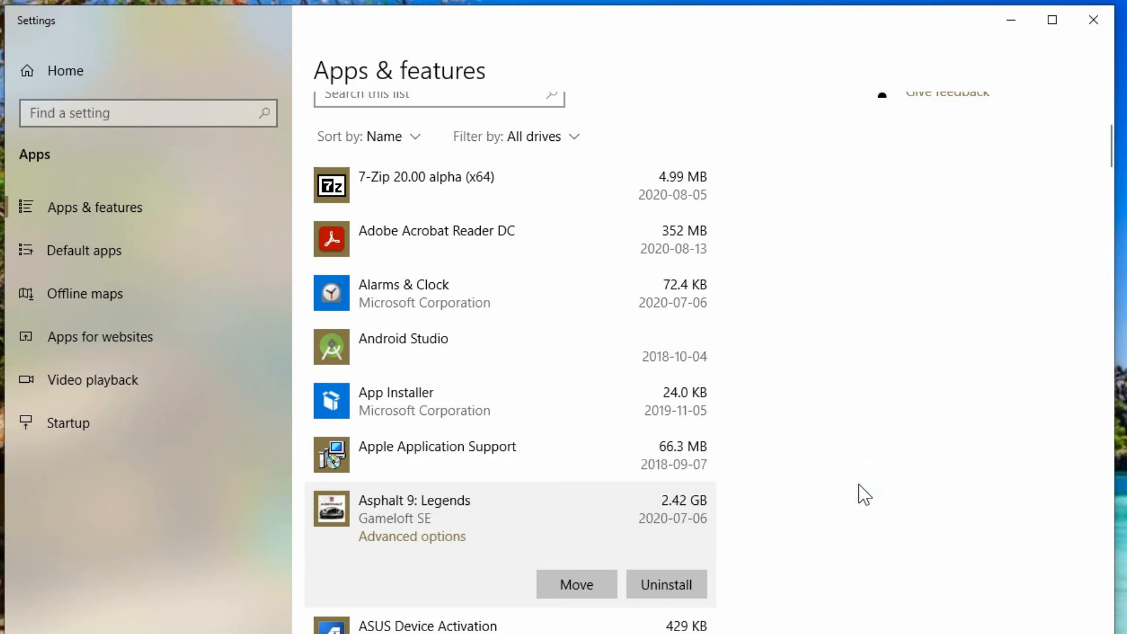
pyautogui.moveTo(897, 487)
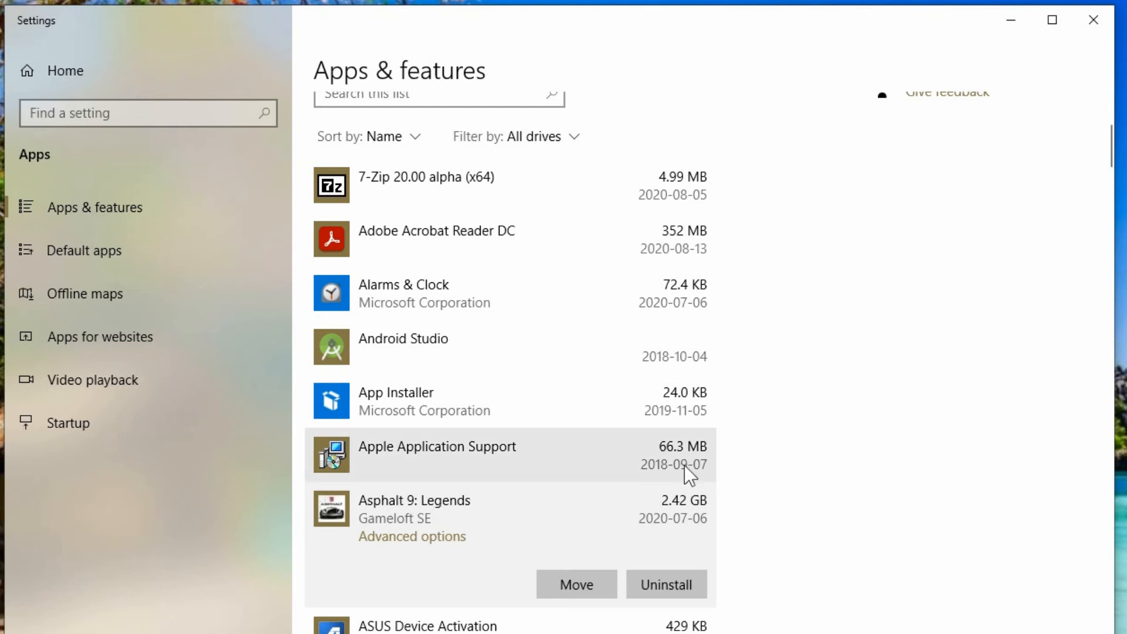
# Expand App Installer to show its unavailable Move and Uninstall buttons
pyautogui.click(503, 401)
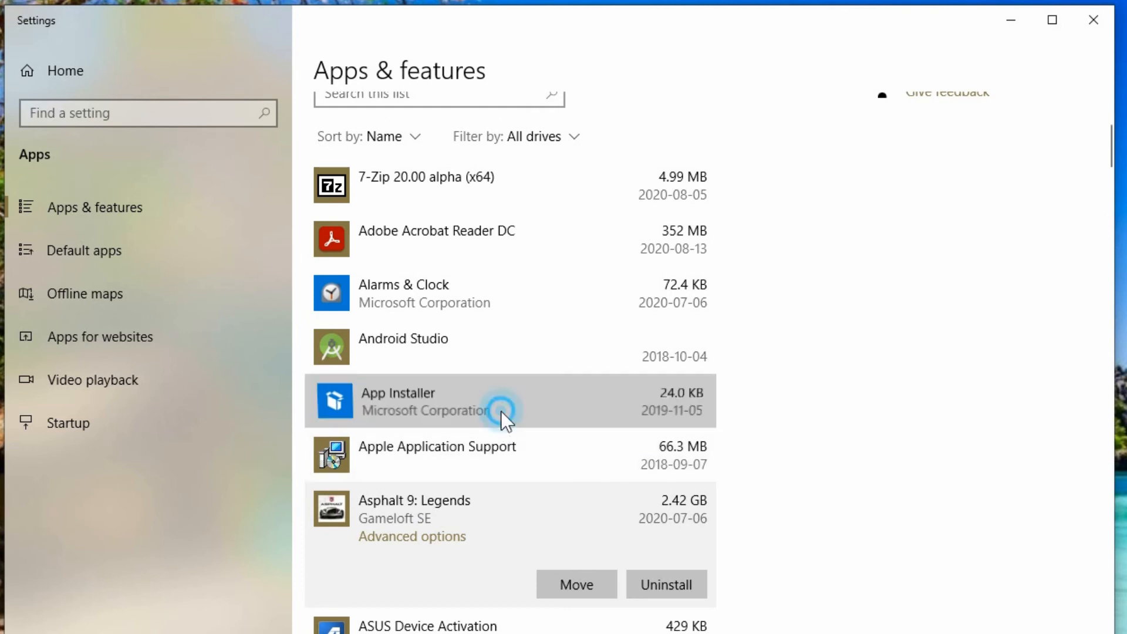
pyautogui.click(431, 401)
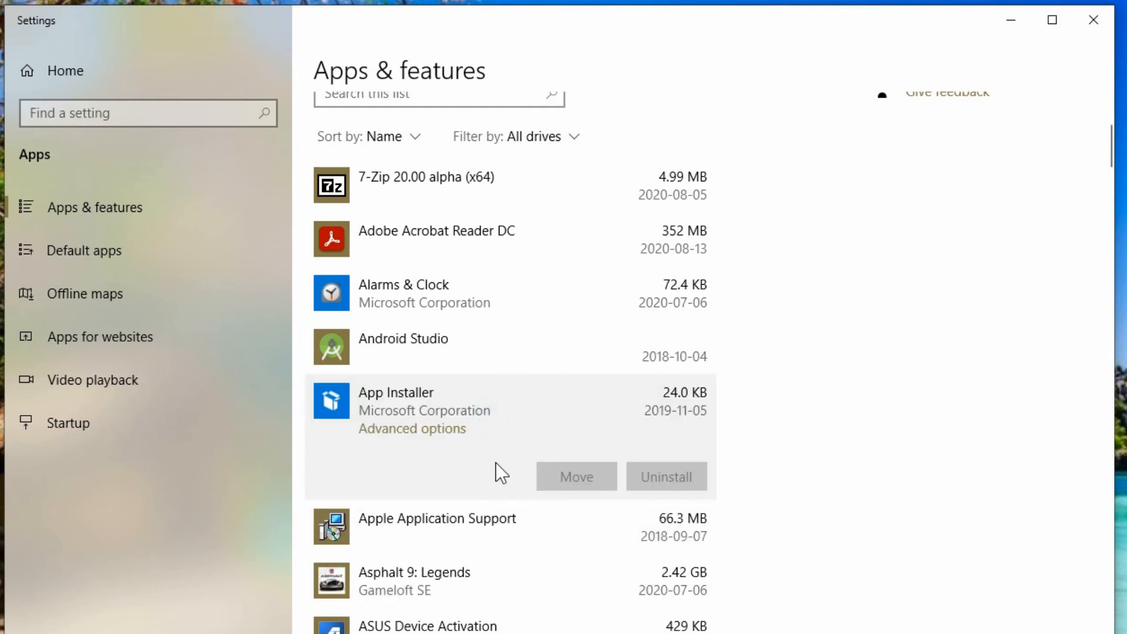
pyautogui.moveTo(480, 539)
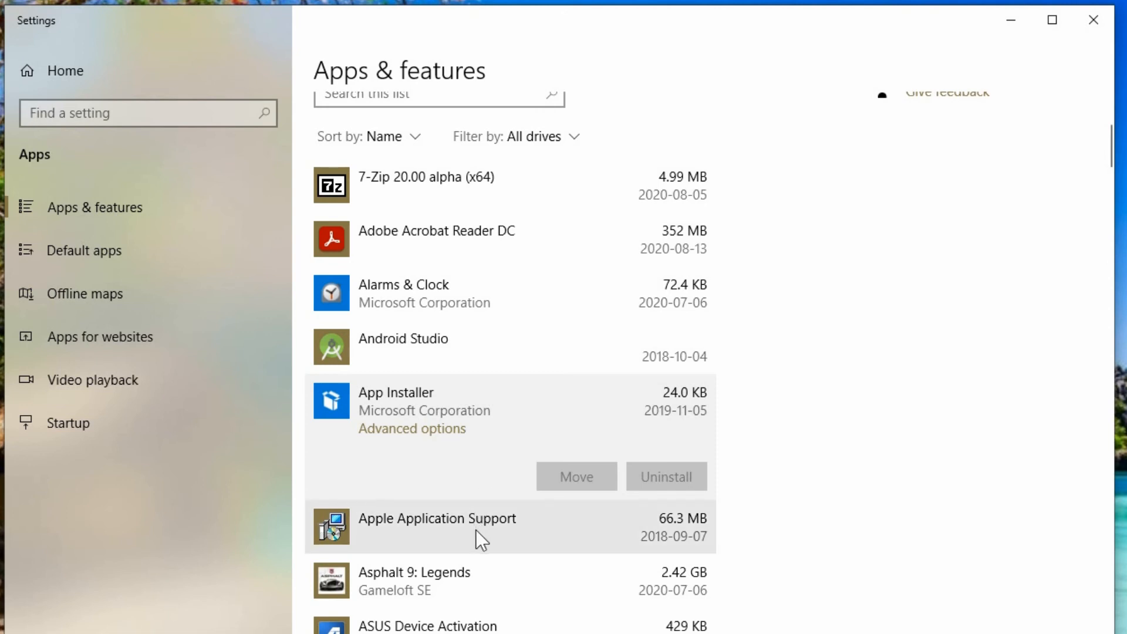
pyautogui.moveTo(499, 550)
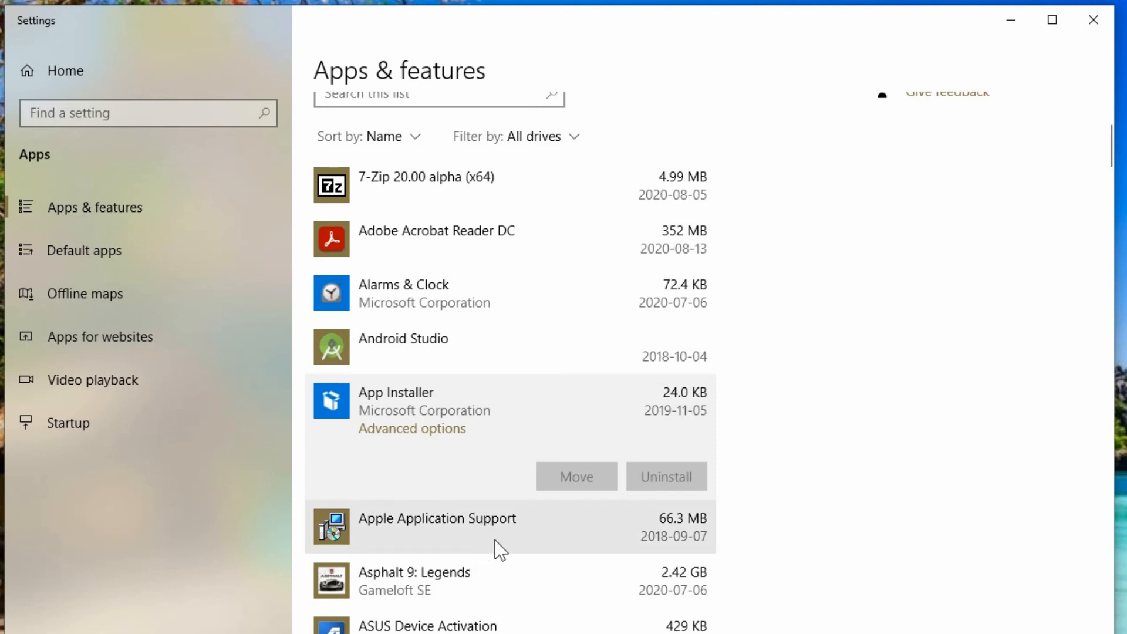
pyautogui.moveTo(663, 272)
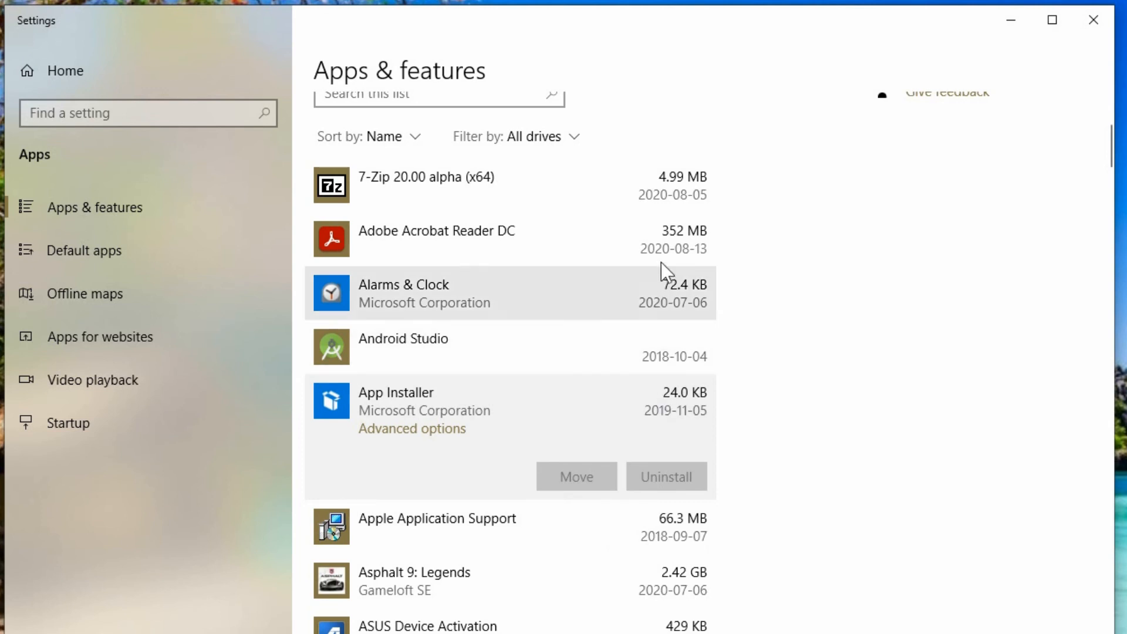
pyautogui.moveTo(662, 424)
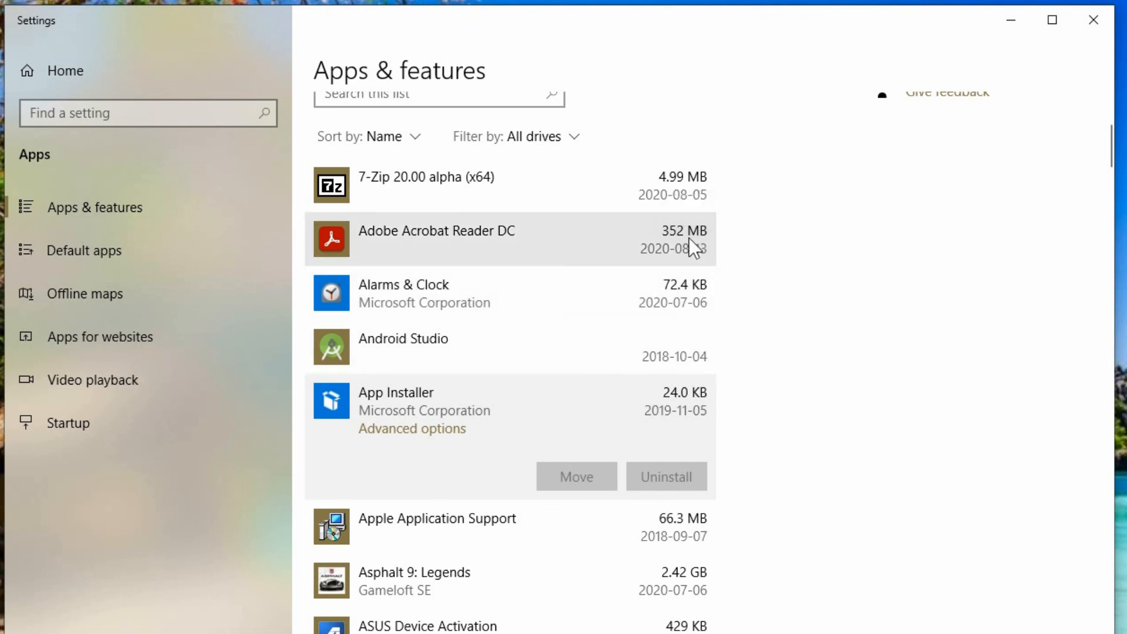
pyautogui.moveTo(690, 256)
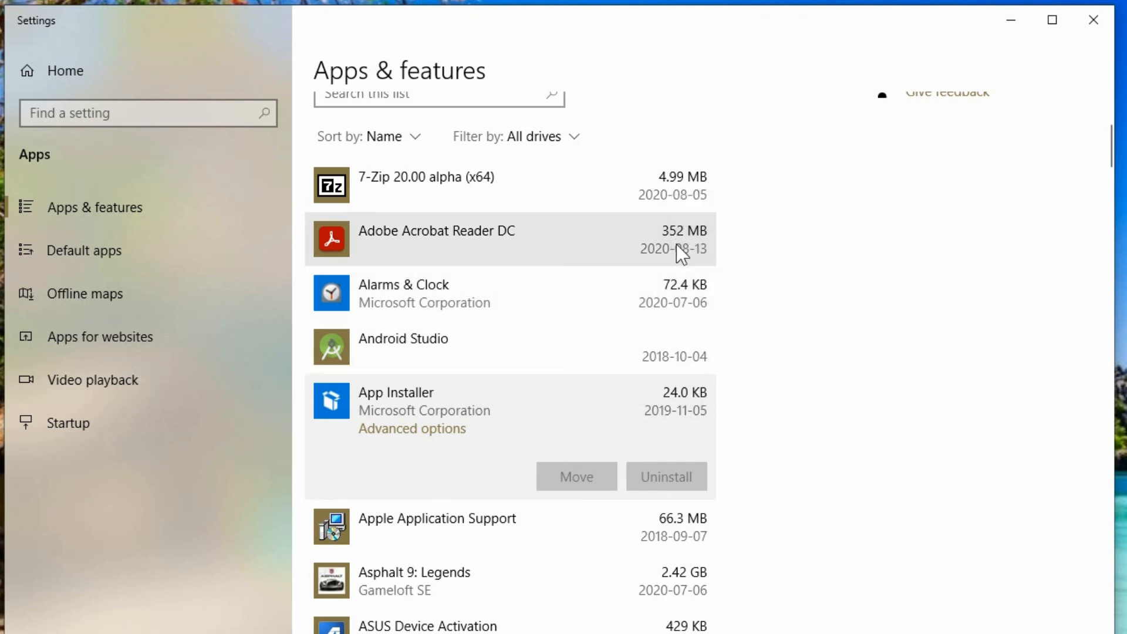
pyautogui.moveTo(659, 598)
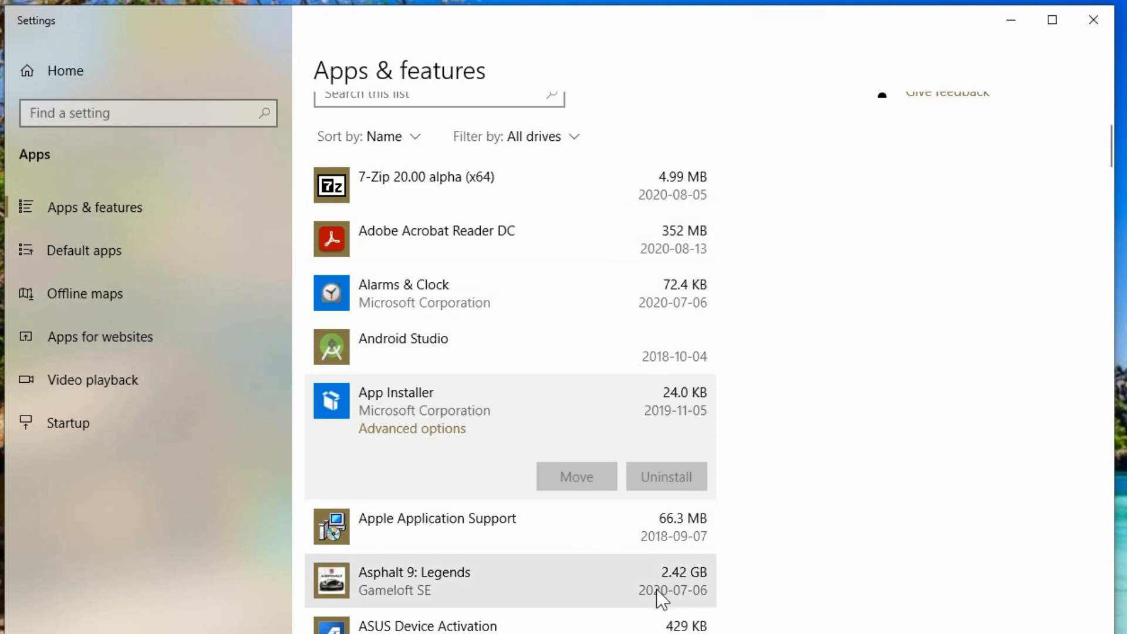
pyautogui.moveTo(680, 593)
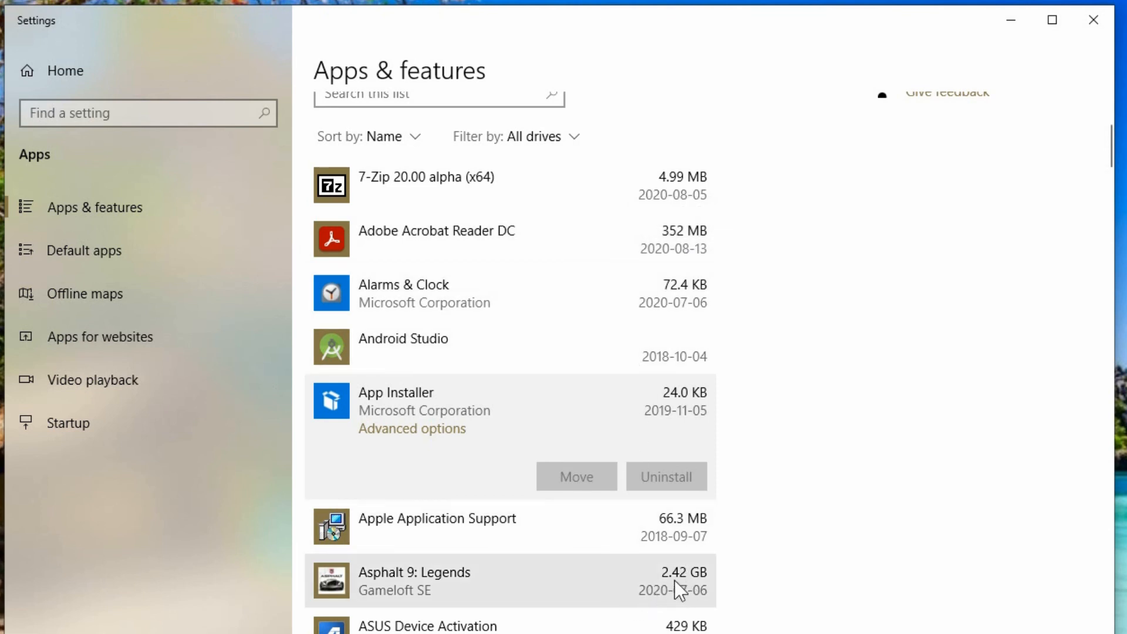
pyautogui.moveTo(628, 603)
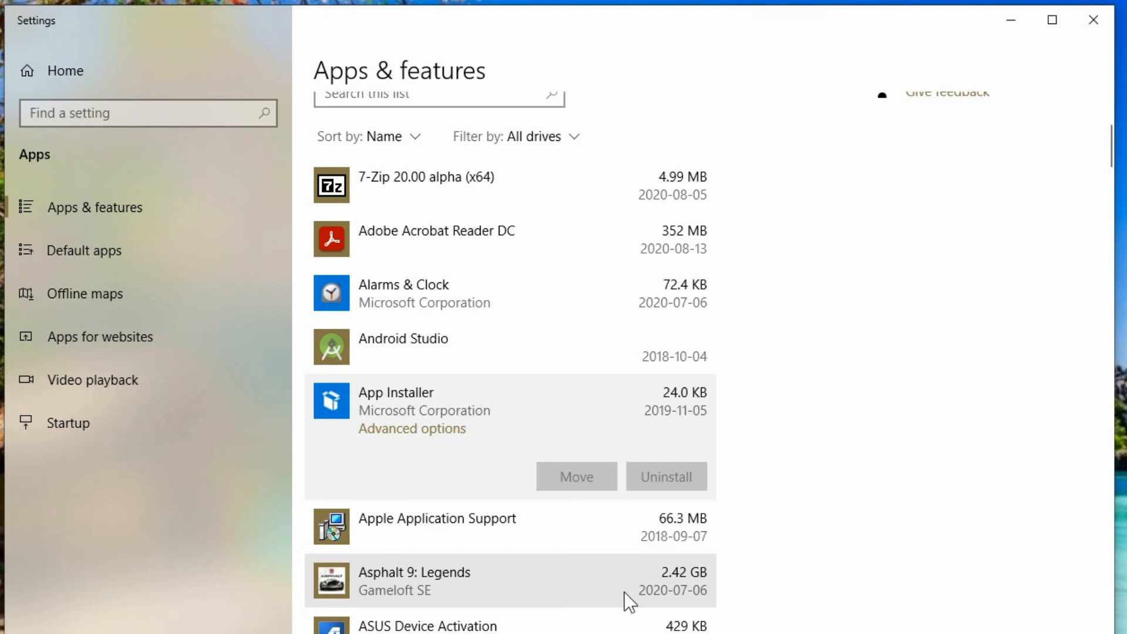